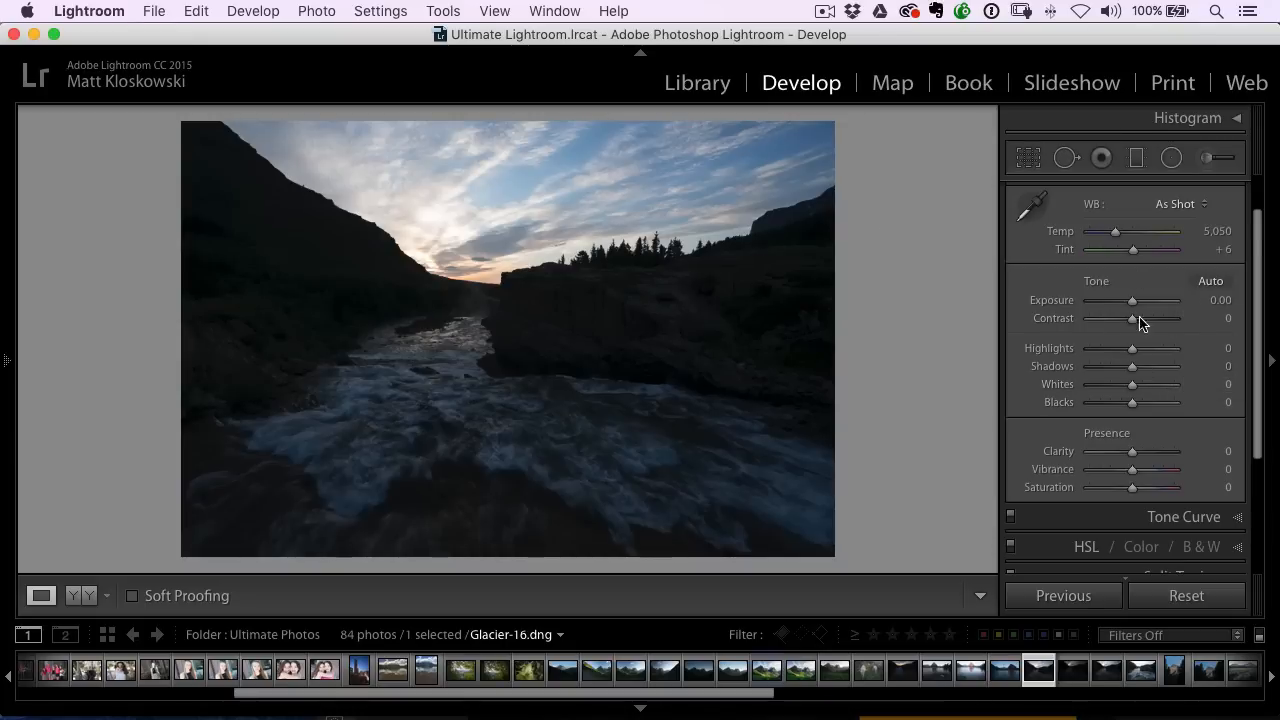
# - Raise exposure to +1.45 and lift shadows to +89 to reveal the rocks
pyautogui.moveTo(1132, 300); pyautogui.dragTo(1190, 300)
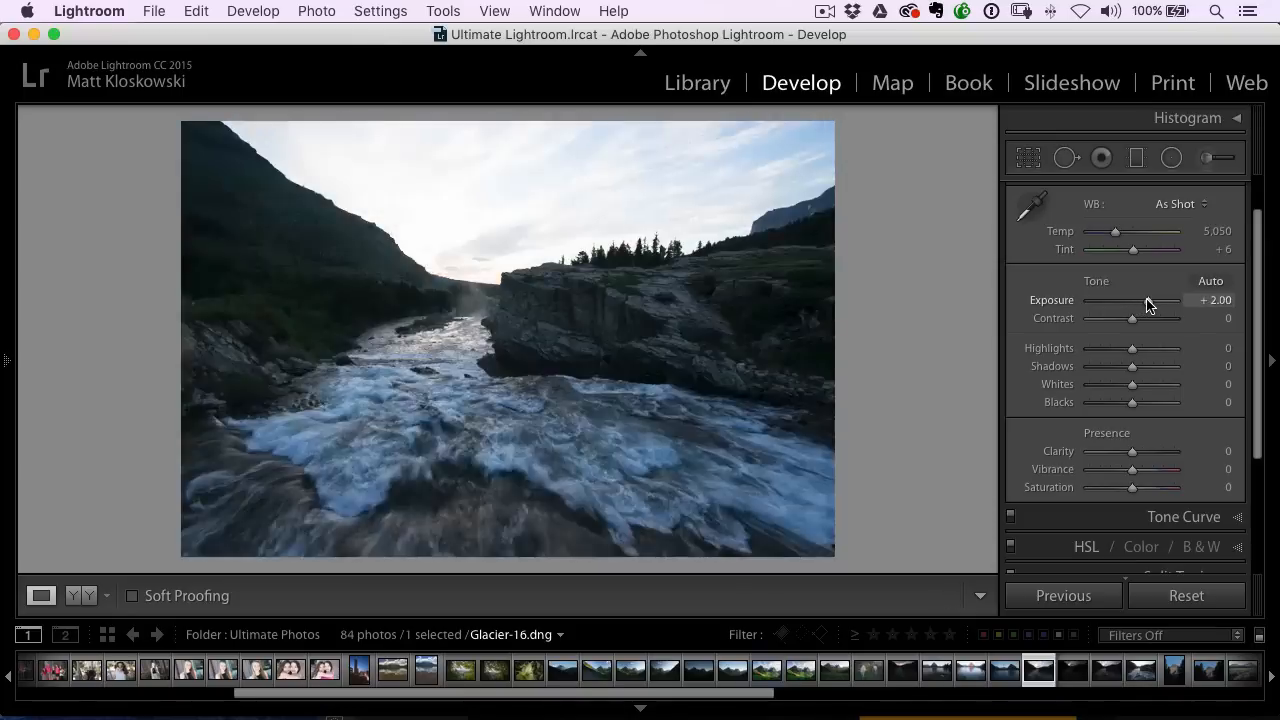
pyautogui.moveTo(1152, 300); pyautogui.dragTo(1146, 300)
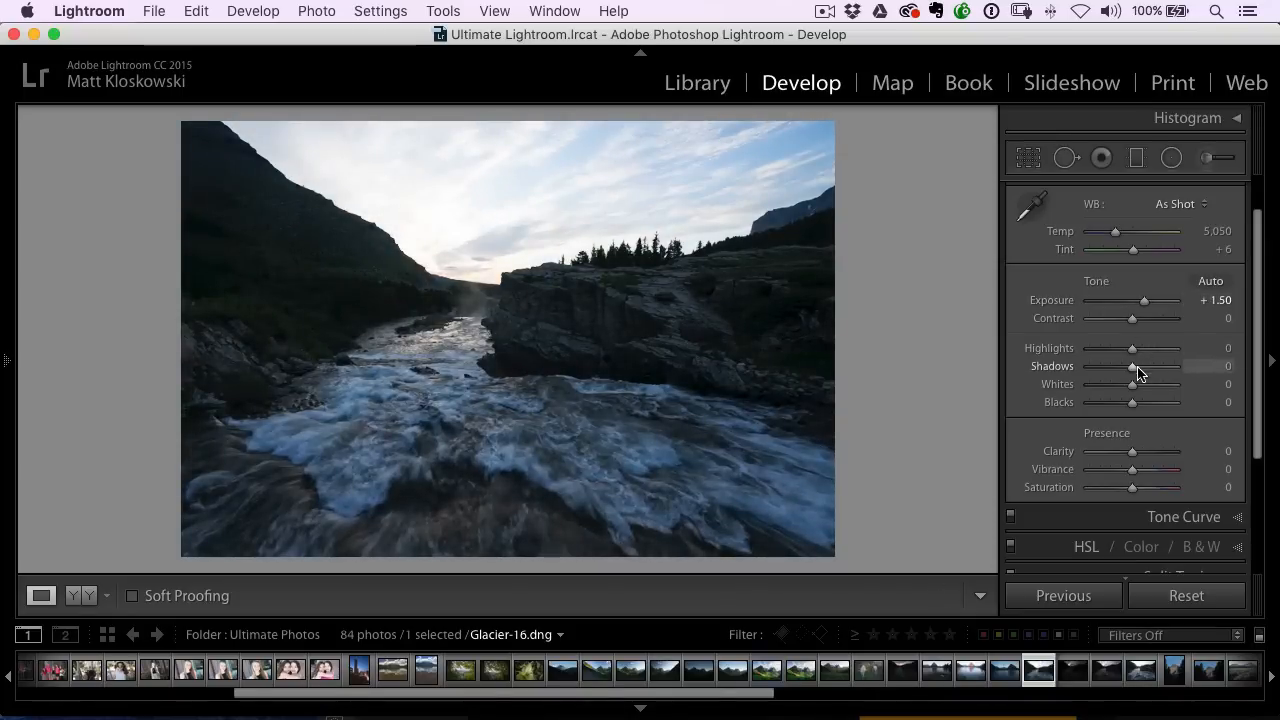
pyautogui.moveTo(1132, 366); pyautogui.dragTo(1176, 366)
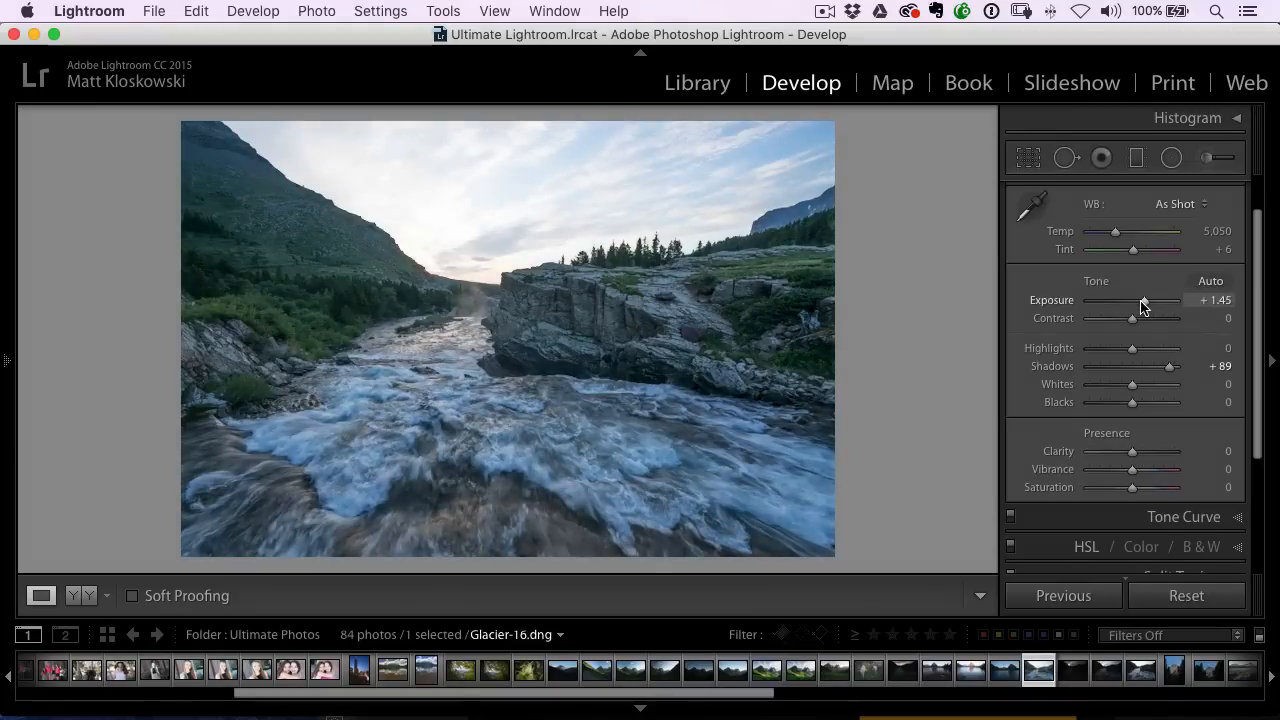
pyautogui.moveTo(1056, 332)
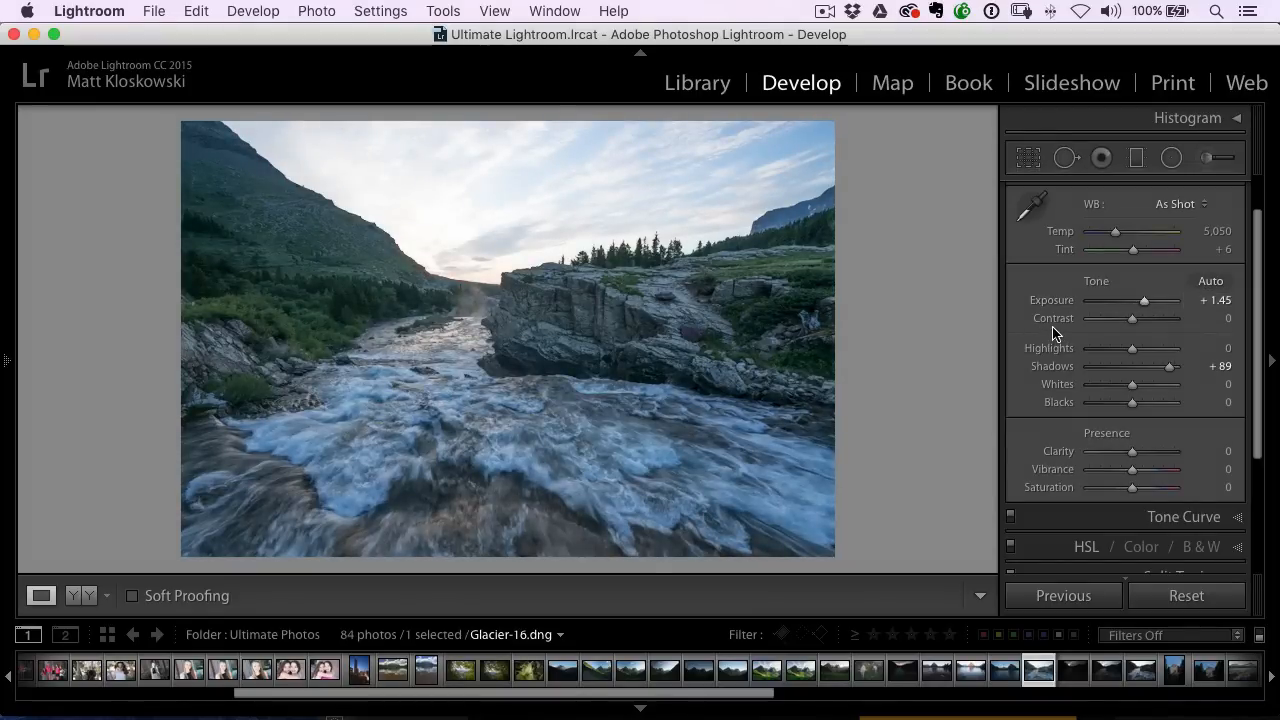
# - Lower highlights to -29 to recover the sky
pyautogui.moveTo(1132, 348); pyautogui.dragTo(1108, 348)
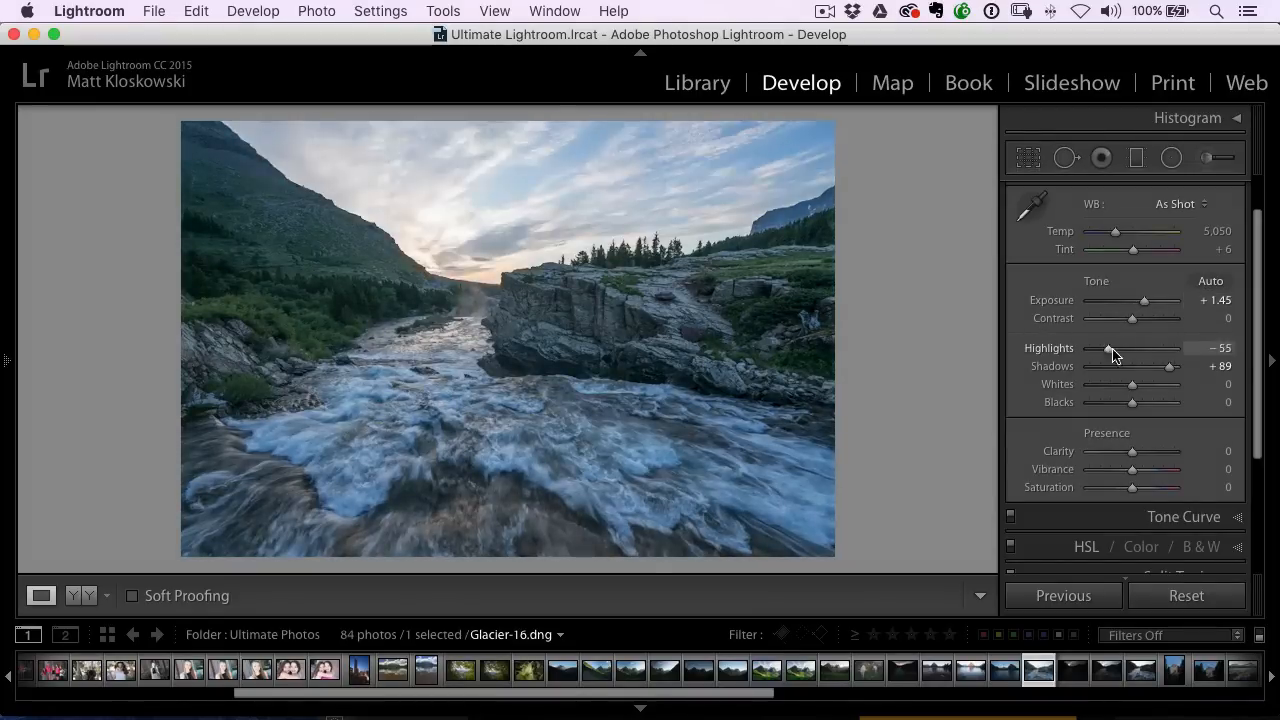
pyautogui.moveTo(1108, 352); pyautogui.dragTo(1128, 352)
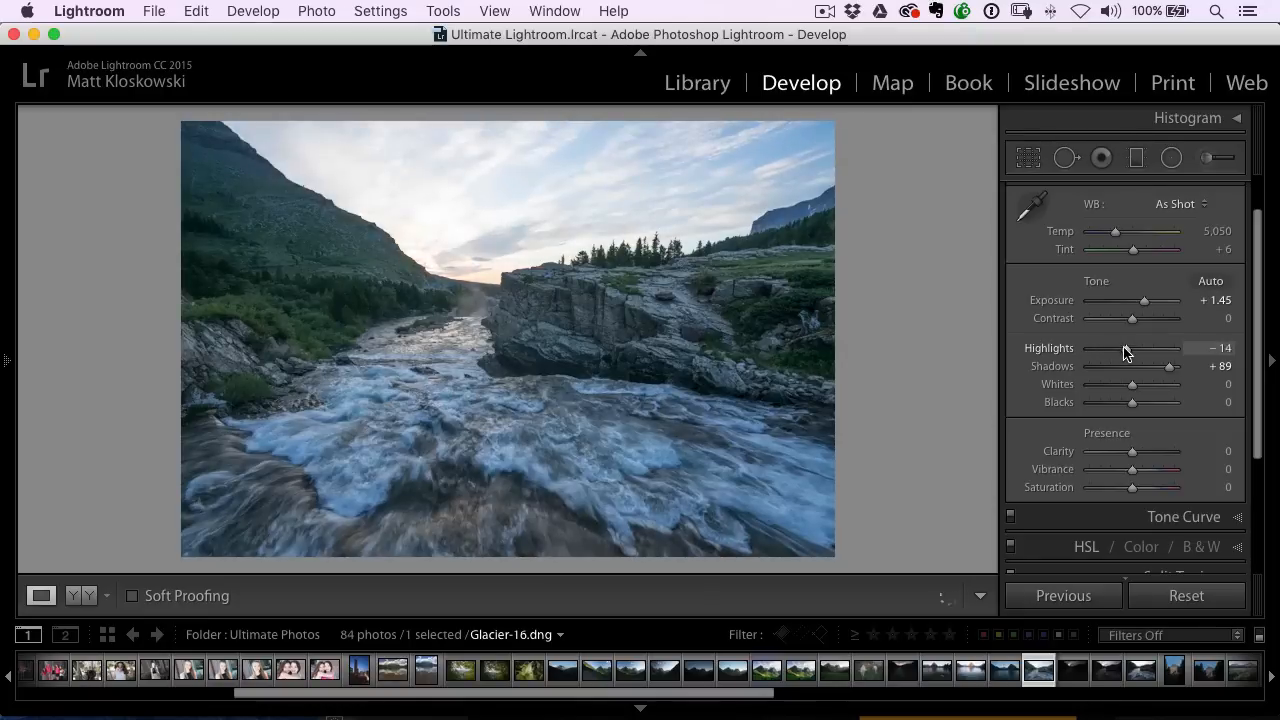
pyautogui.moveTo(1140, 348); pyautogui.dragTo(1118, 348)
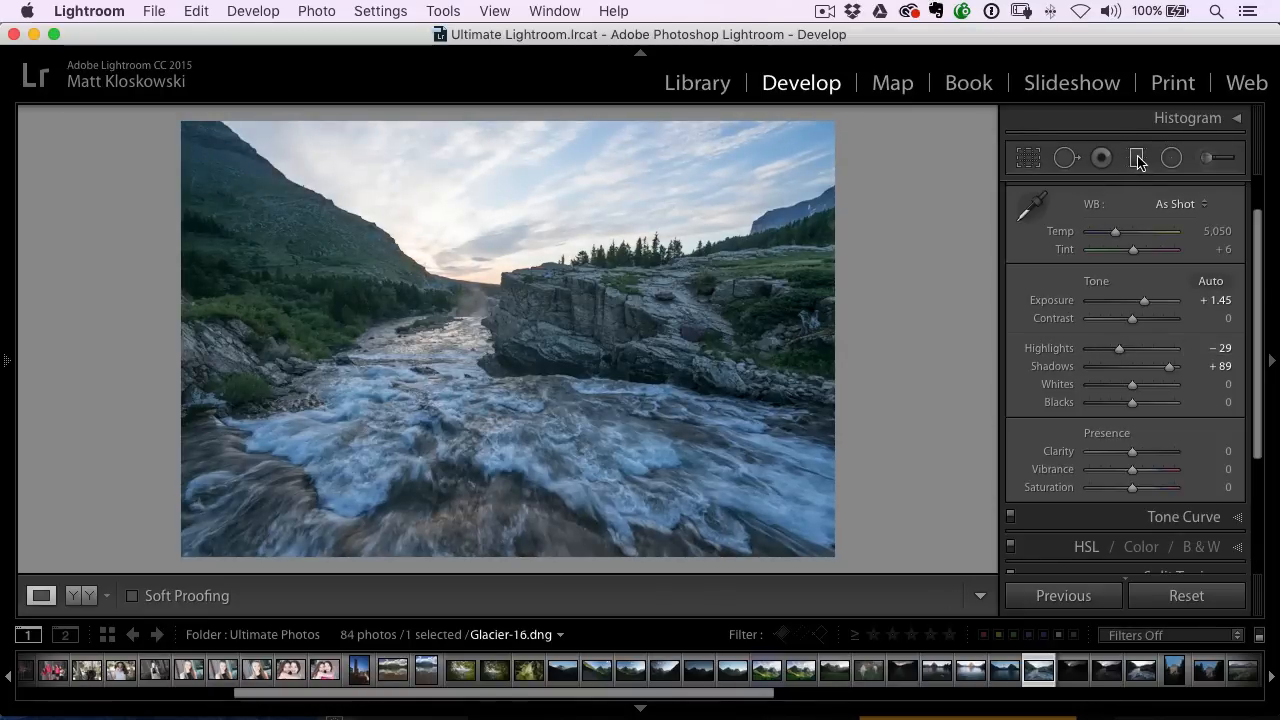
# - Add a graduated filter over the sky and erase it from the left mountainside and trees
pyautogui.click(1136, 156)
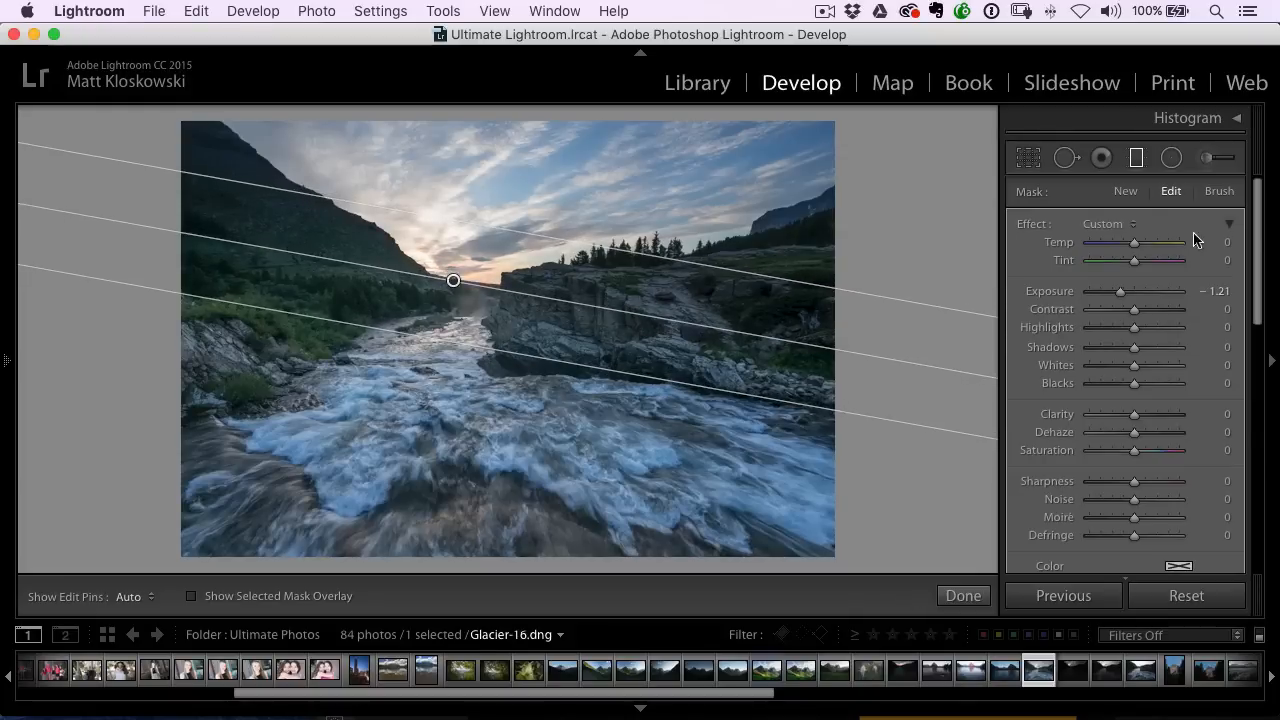
pyautogui.click(1220, 192)
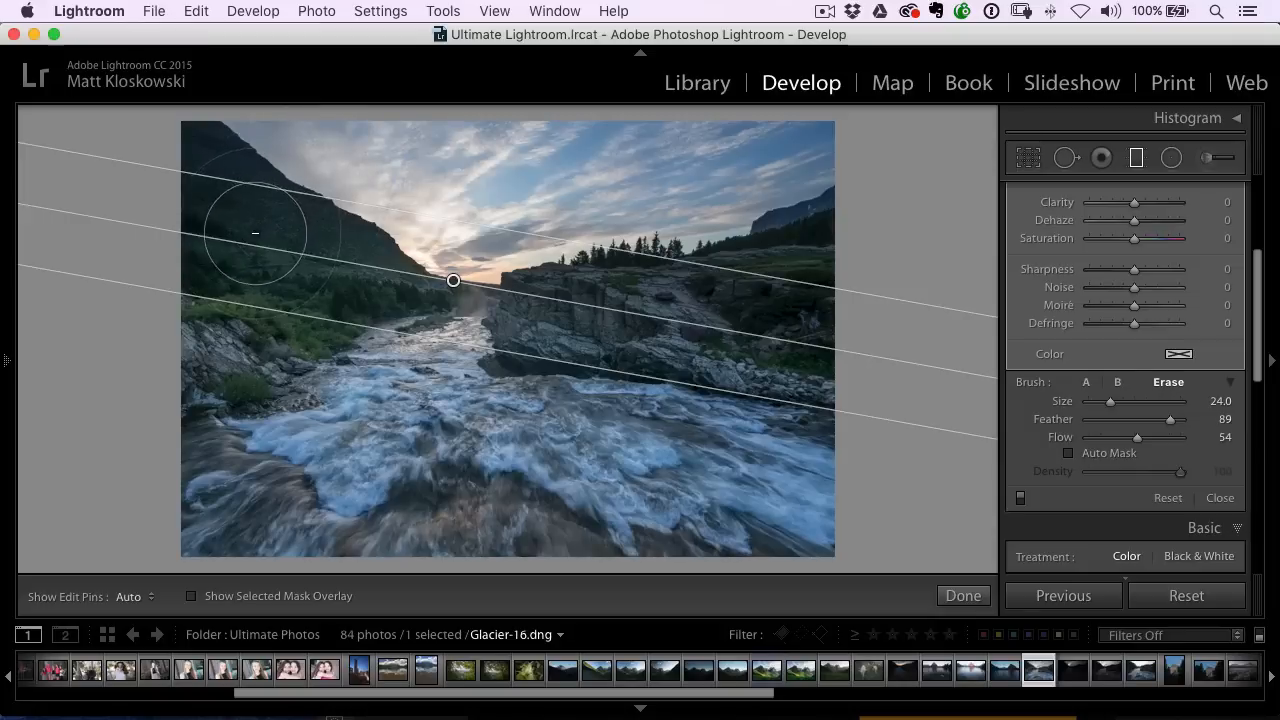
pyautogui.moveTo(1134, 400); pyautogui.dragTo(1098, 400)
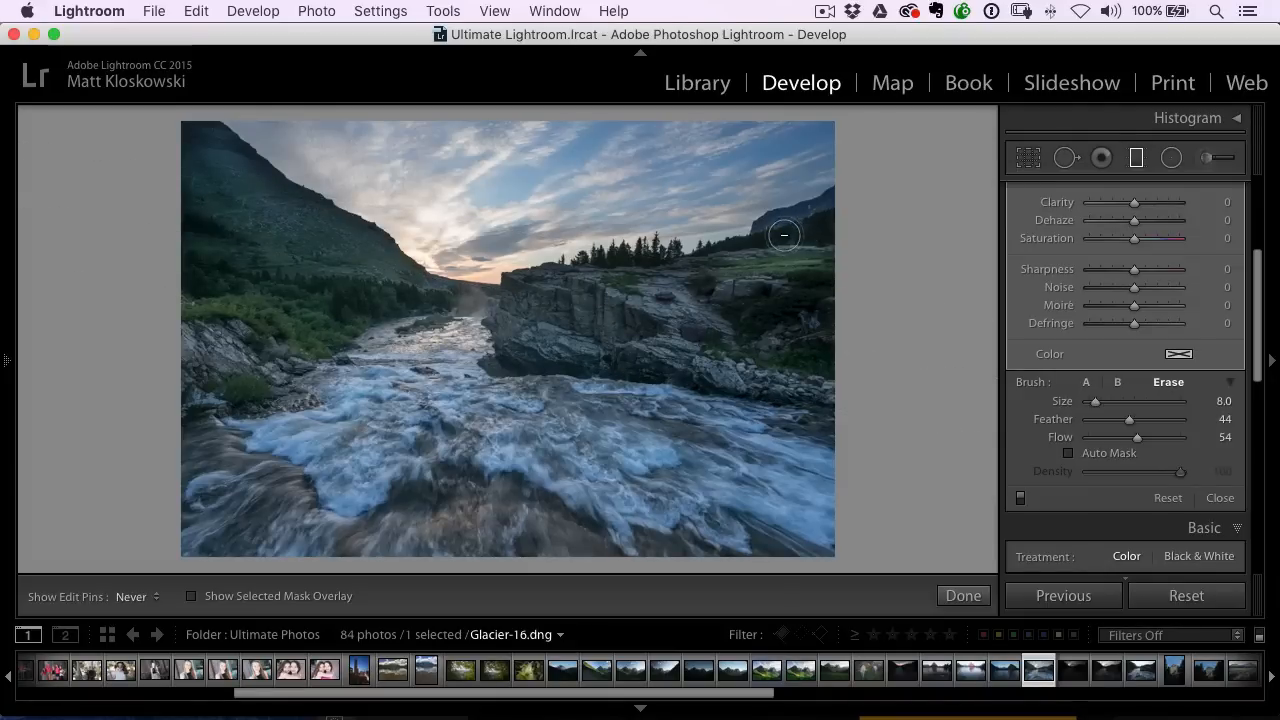
pyautogui.moveTo(746, 314)
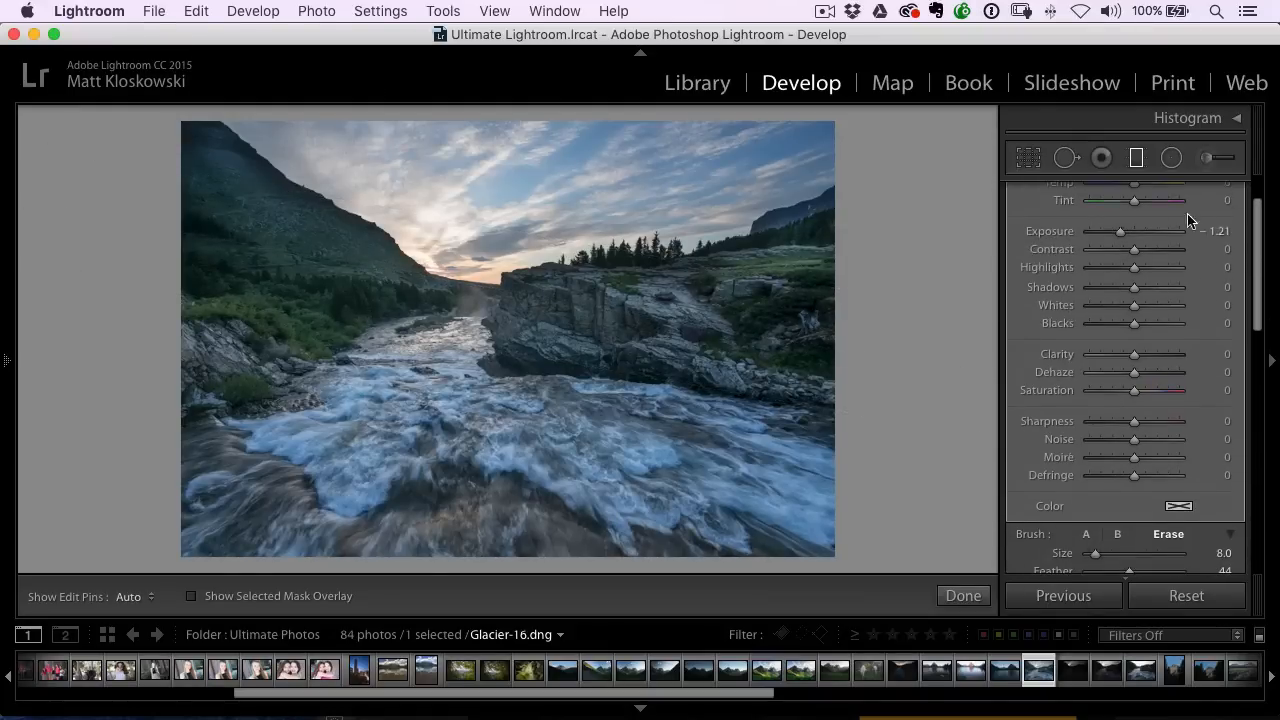
# - Set the gradient to exposure -1.36, whites +27 and saturation +8
pyautogui.moveTo(1134, 232); pyautogui.dragTo(1120, 232)
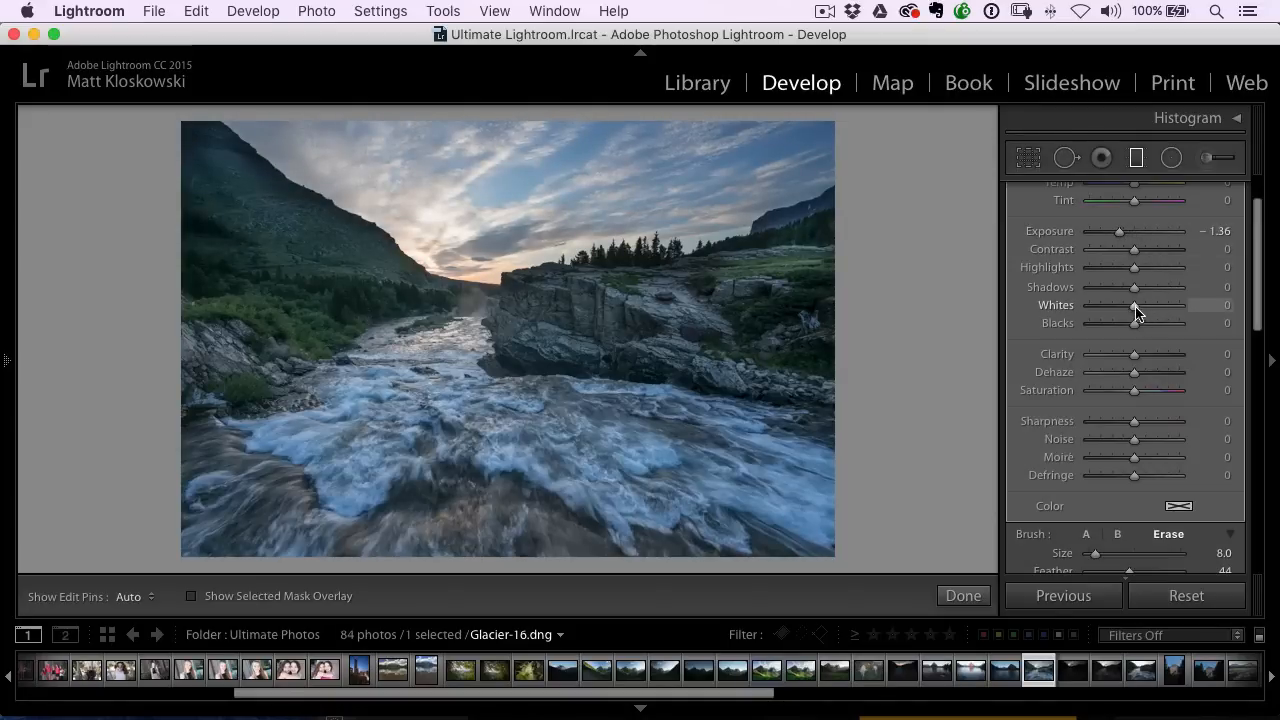
pyautogui.moveTo(1136, 304); pyautogui.dragTo(1148, 304)
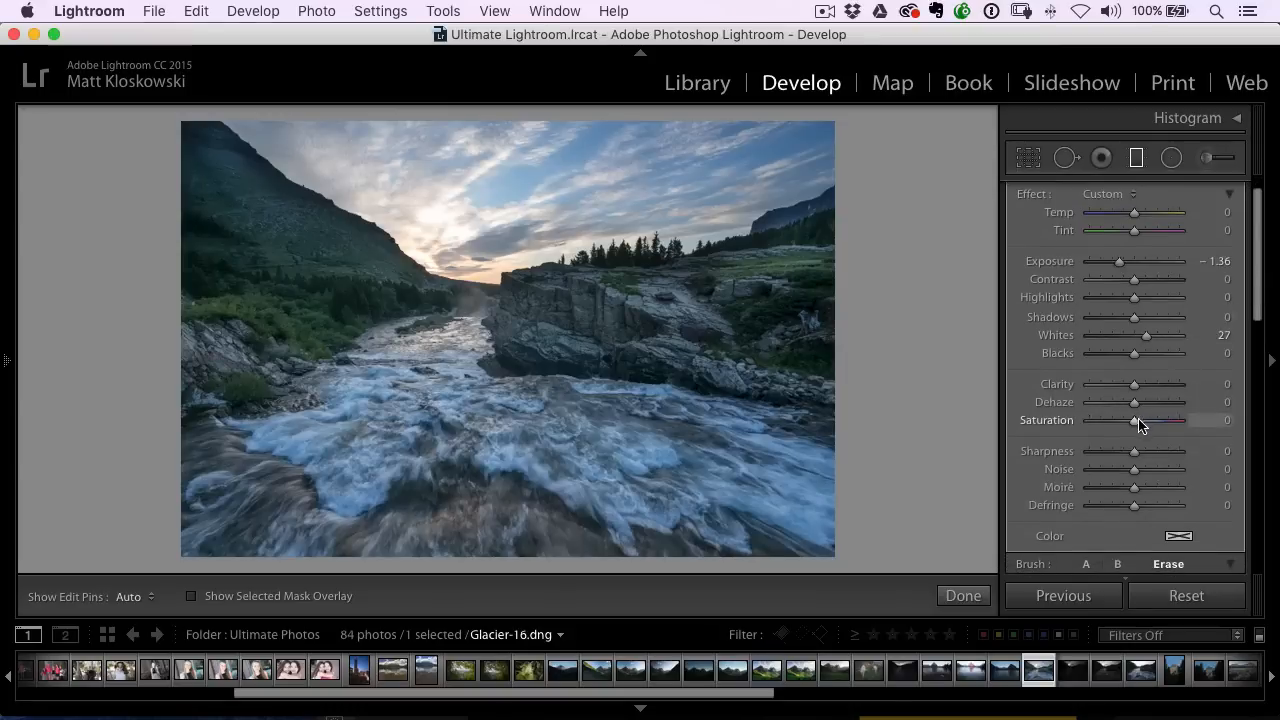
pyautogui.moveTo(1132, 420); pyautogui.dragTo(1140, 420)
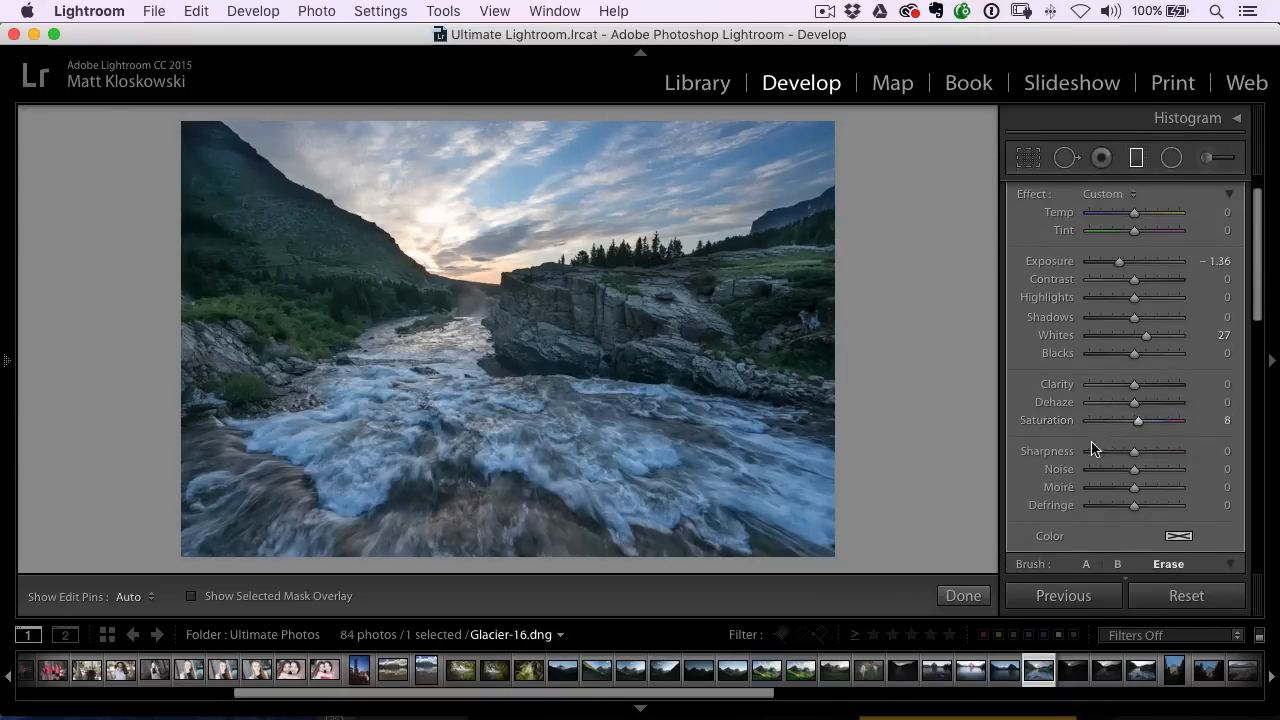
pyautogui.scroll(-3)
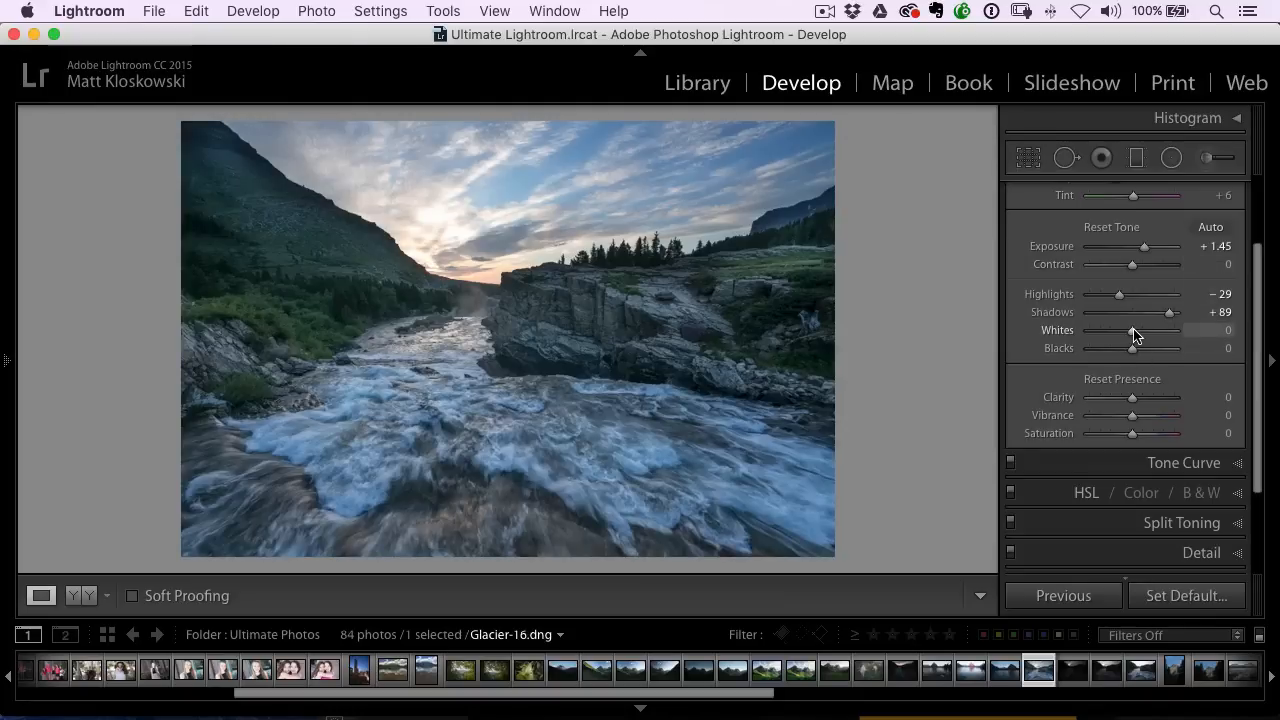
# - Set global whites +17, blacks -13 and clarity +12
pyautogui.moveTo(1132, 330); pyautogui.dragTo(1160, 330)
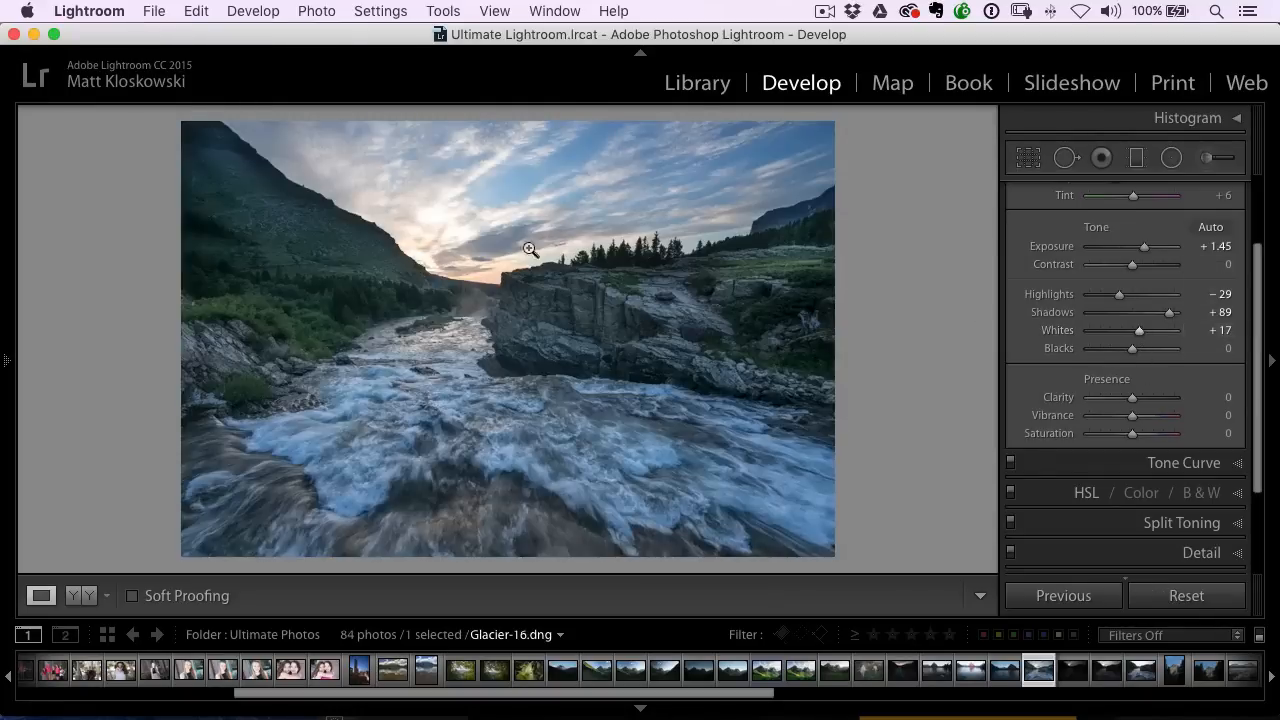
pyautogui.moveTo(460, 262)
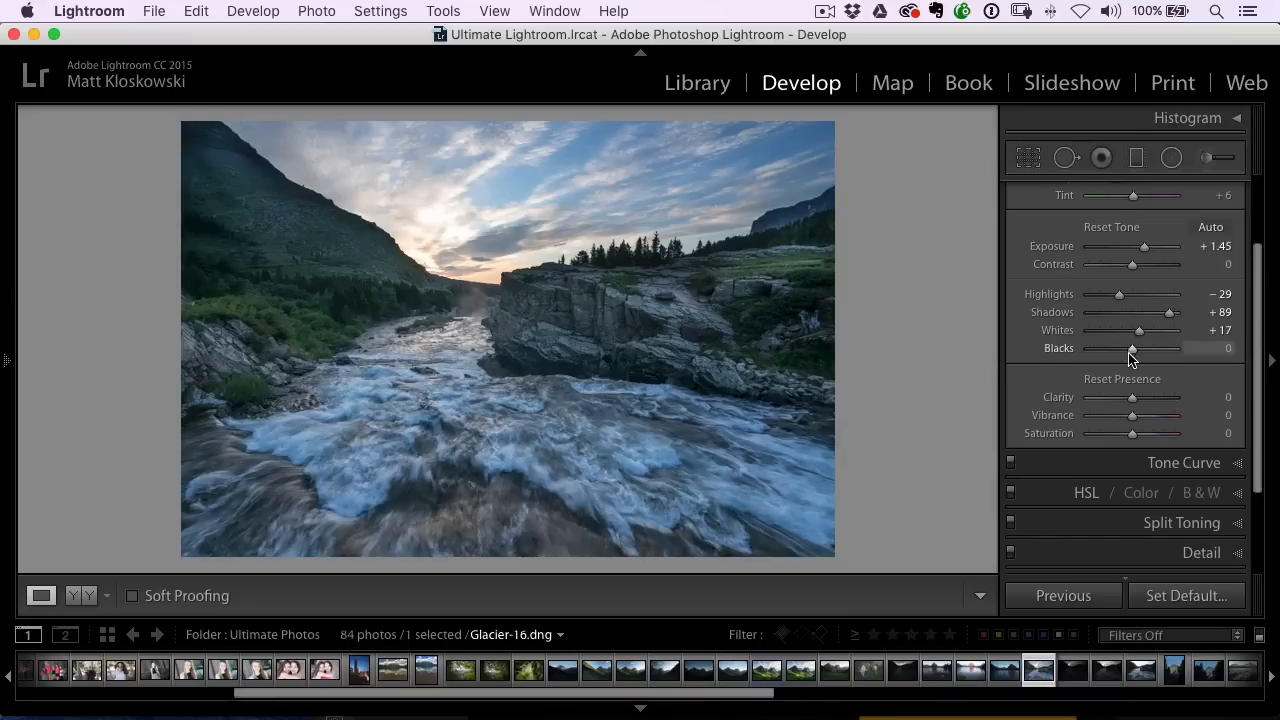
pyautogui.moveTo(1132, 348); pyautogui.dragTo(1124, 348)
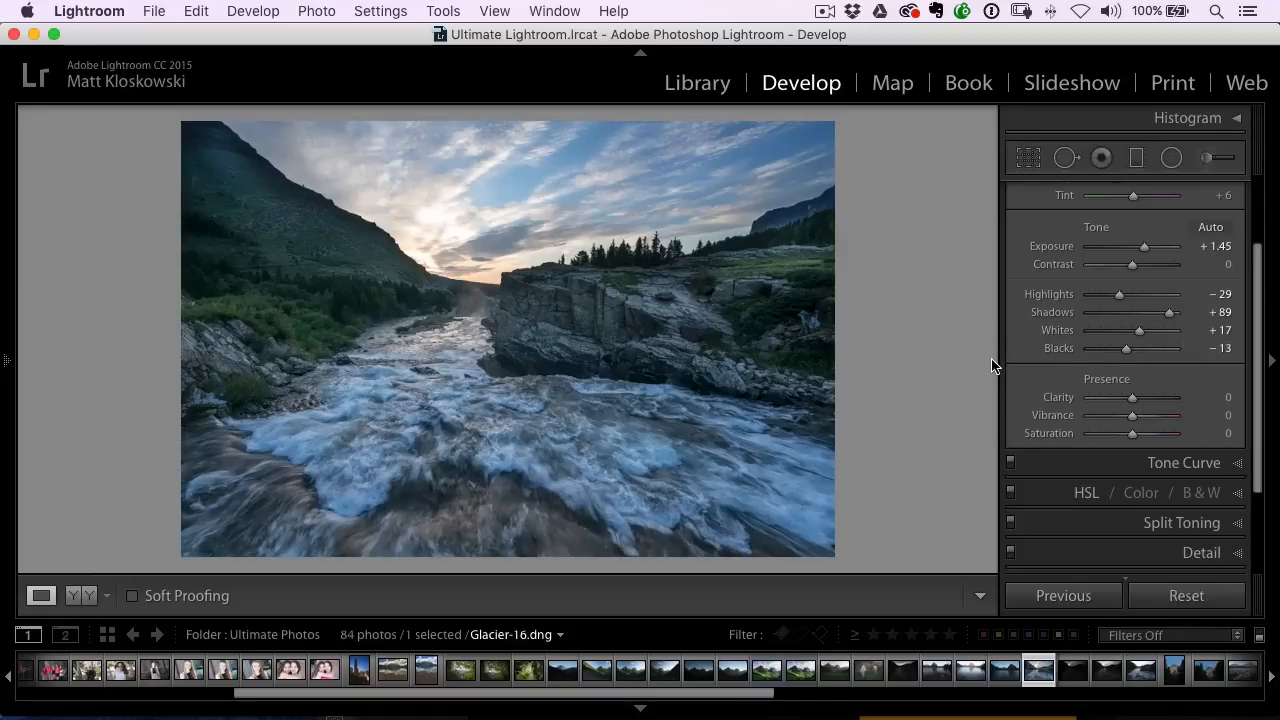
pyautogui.moveTo(1132, 396); pyautogui.dragTo(1136, 396)
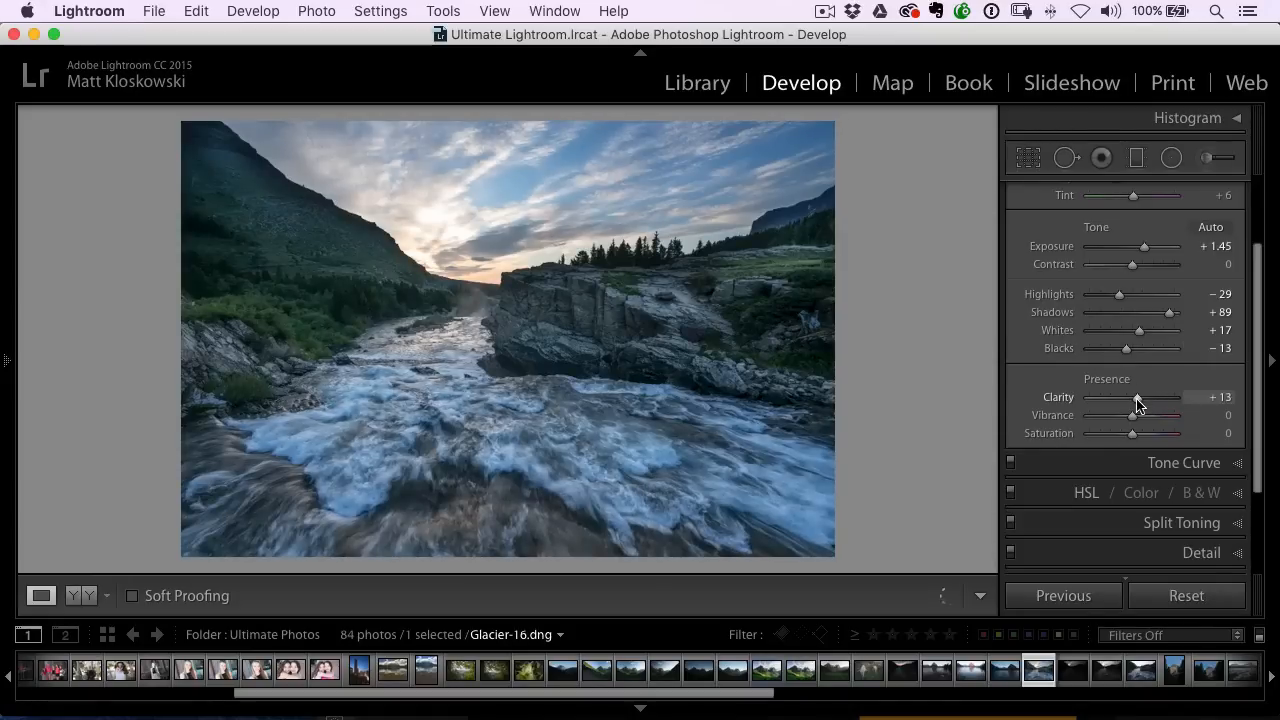
pyautogui.moveTo(1138, 396); pyautogui.dragTo(1136, 396)
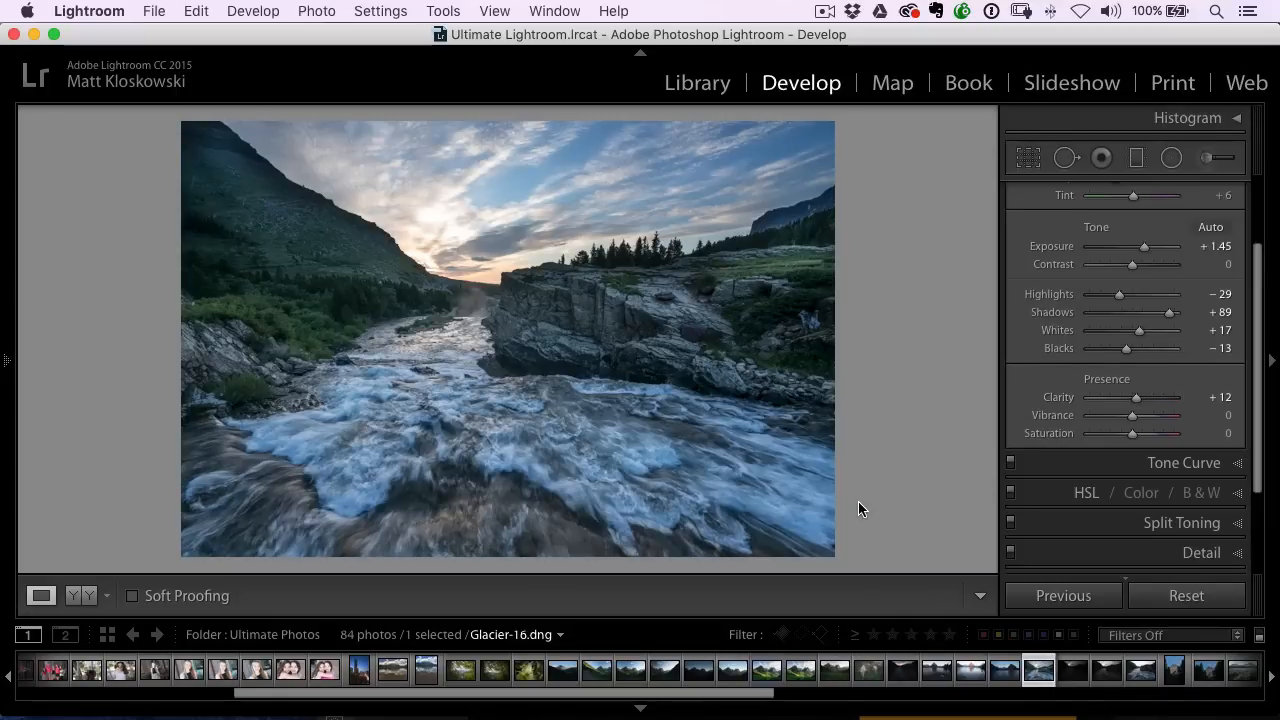
pyautogui.moveTo(880, 496)
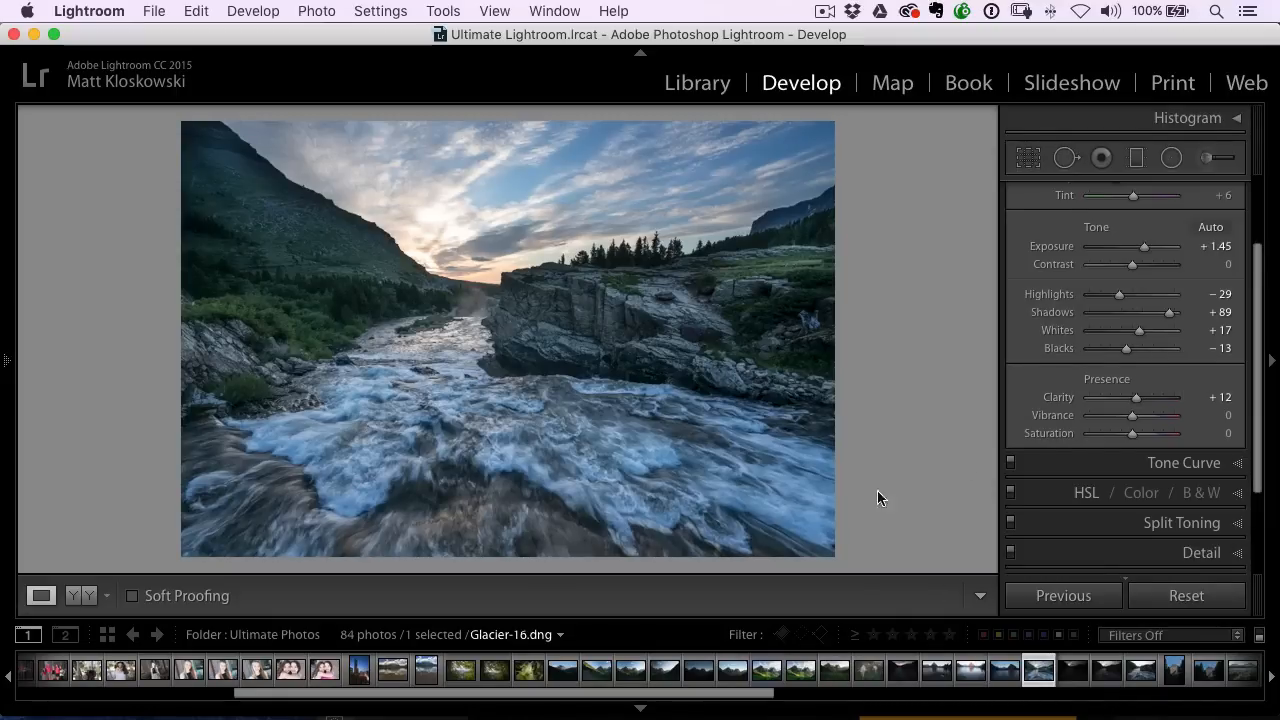
# - Raise sharpening amount to 94 in the Detail panel and check the before/after view
pyautogui.click(1200, 552)
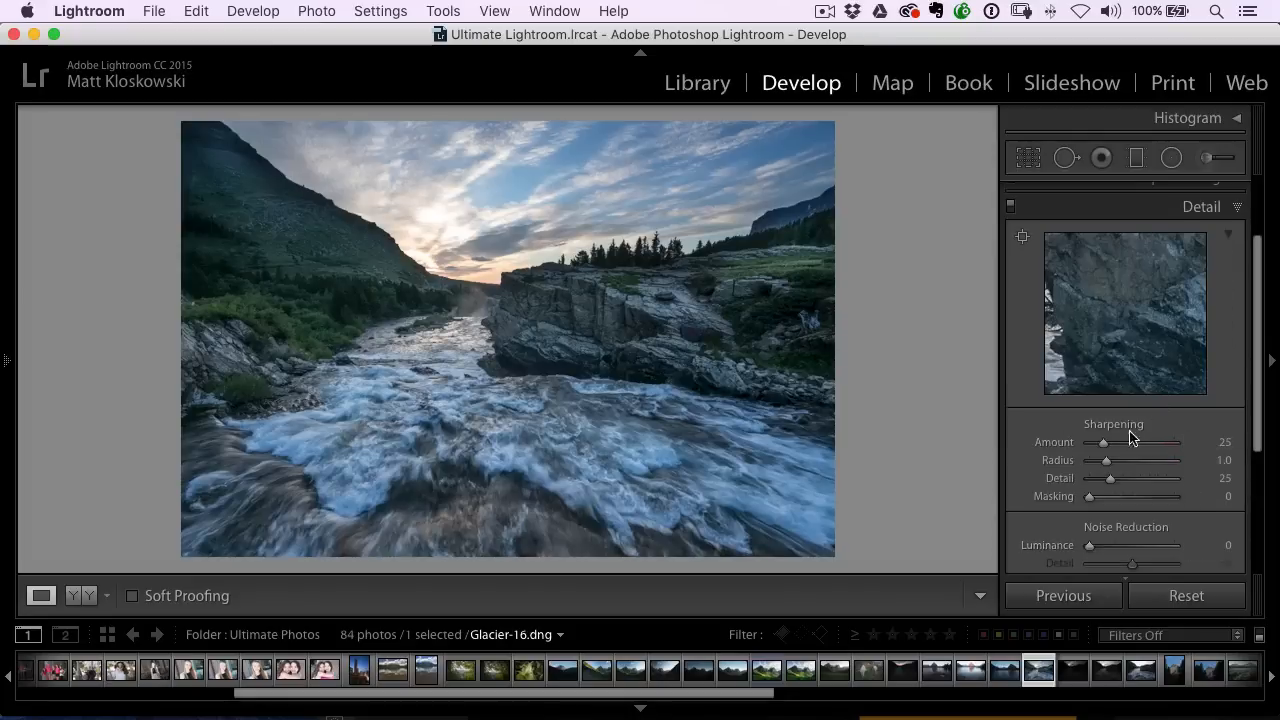
pyautogui.moveTo(1104, 442); pyautogui.dragTo(1170, 442)
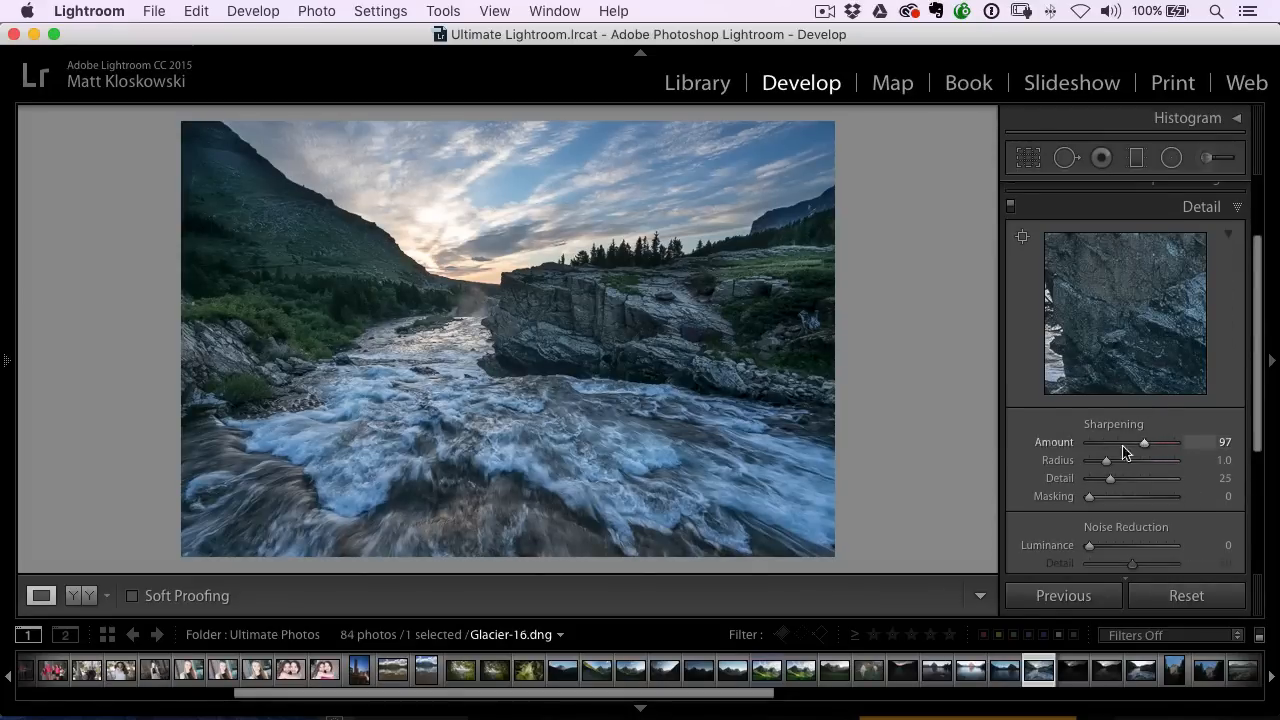
pyautogui.moveTo(1144, 442); pyautogui.dragTo(1144, 442)
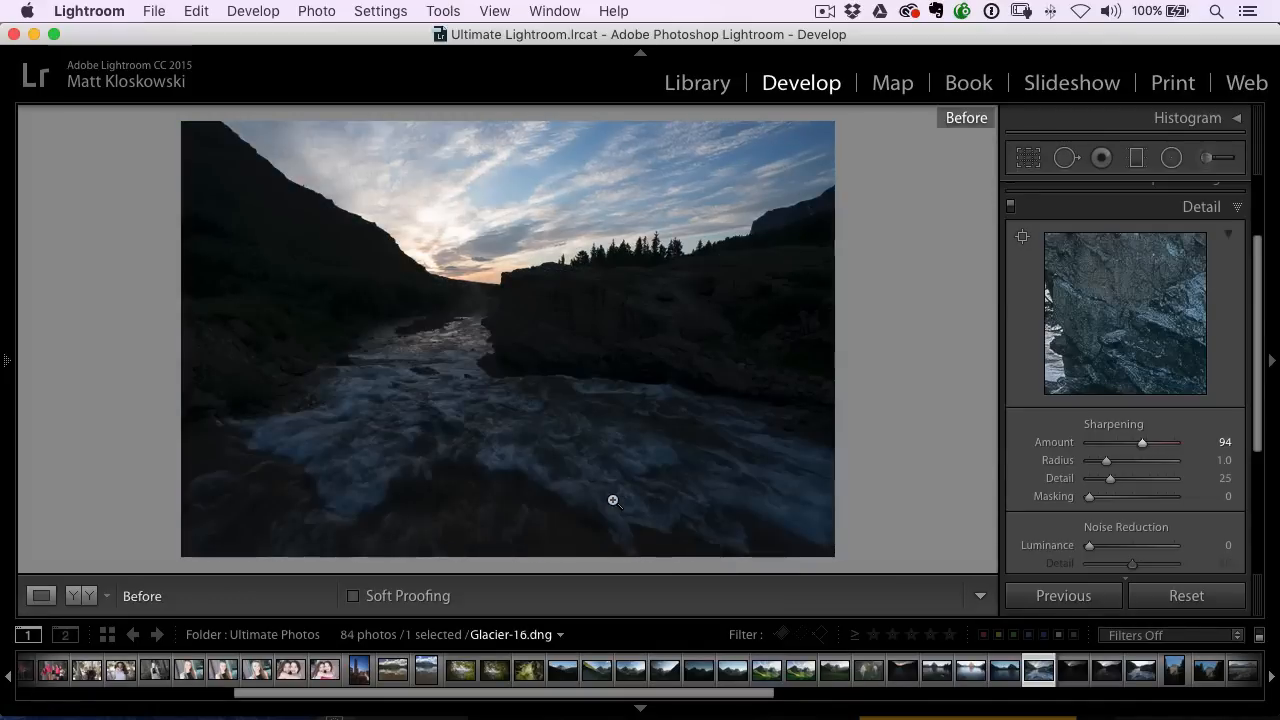
pyautogui.click(40, 596)
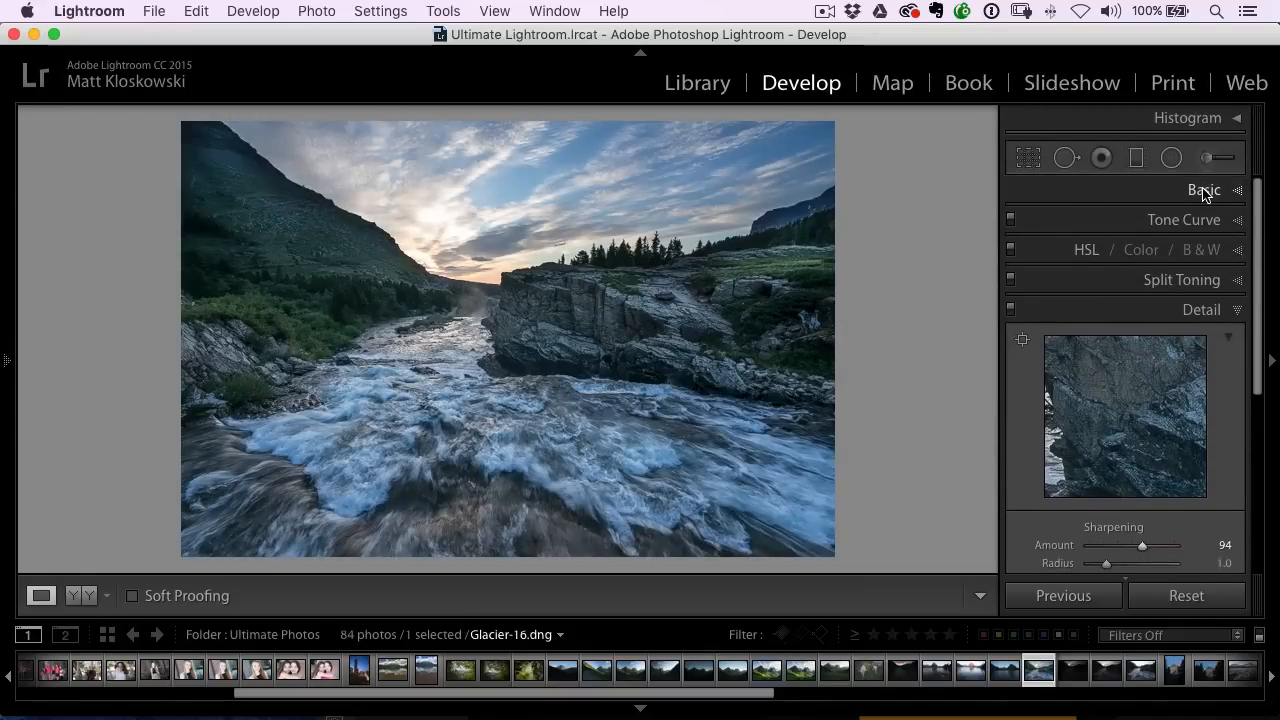
# - Warm the white balance temperature from 5050 to about 5446
pyautogui.click(1204, 190)
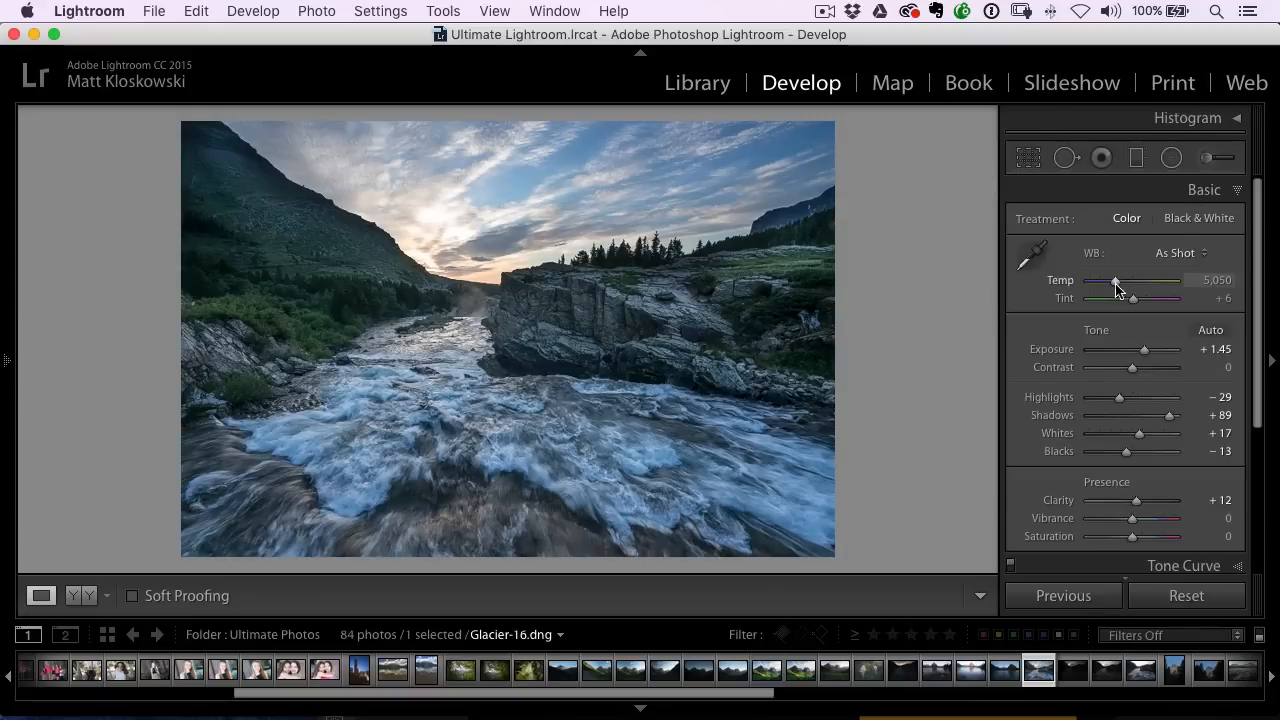
pyautogui.moveTo(1112, 280); pyautogui.dragTo(1116, 280)
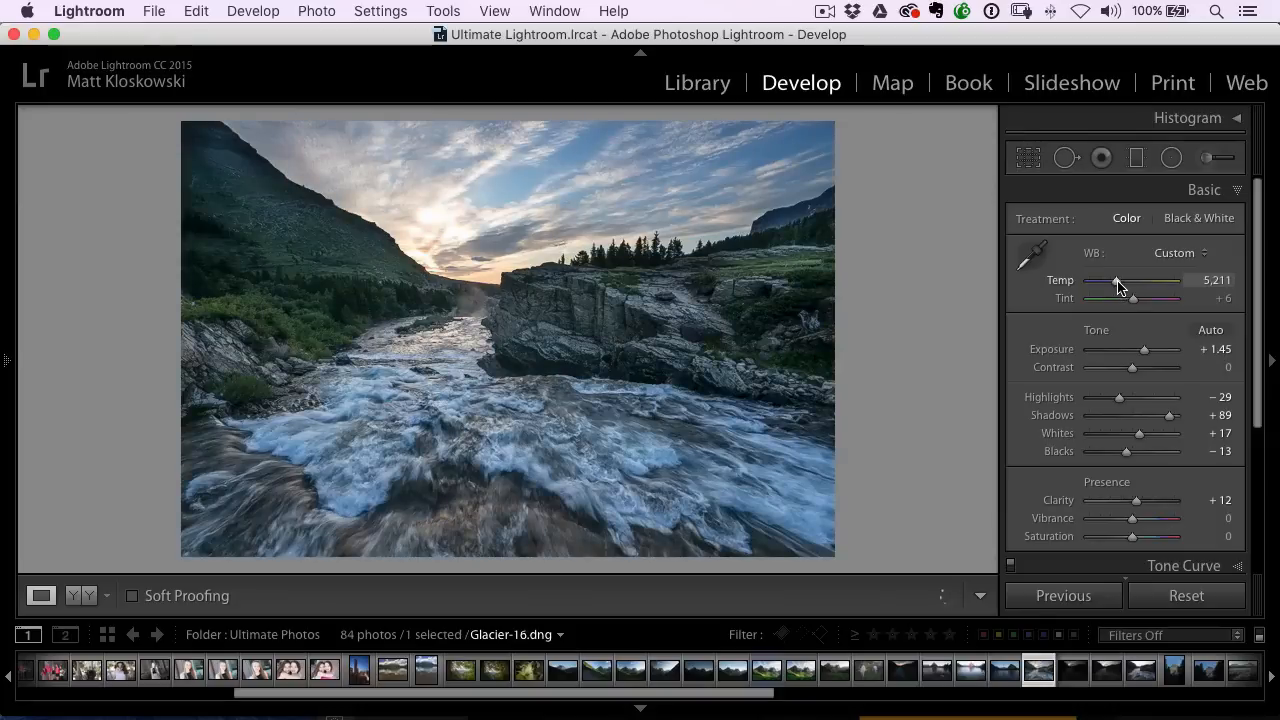
pyautogui.moveTo(1116, 280); pyautogui.dragTo(1124, 280)
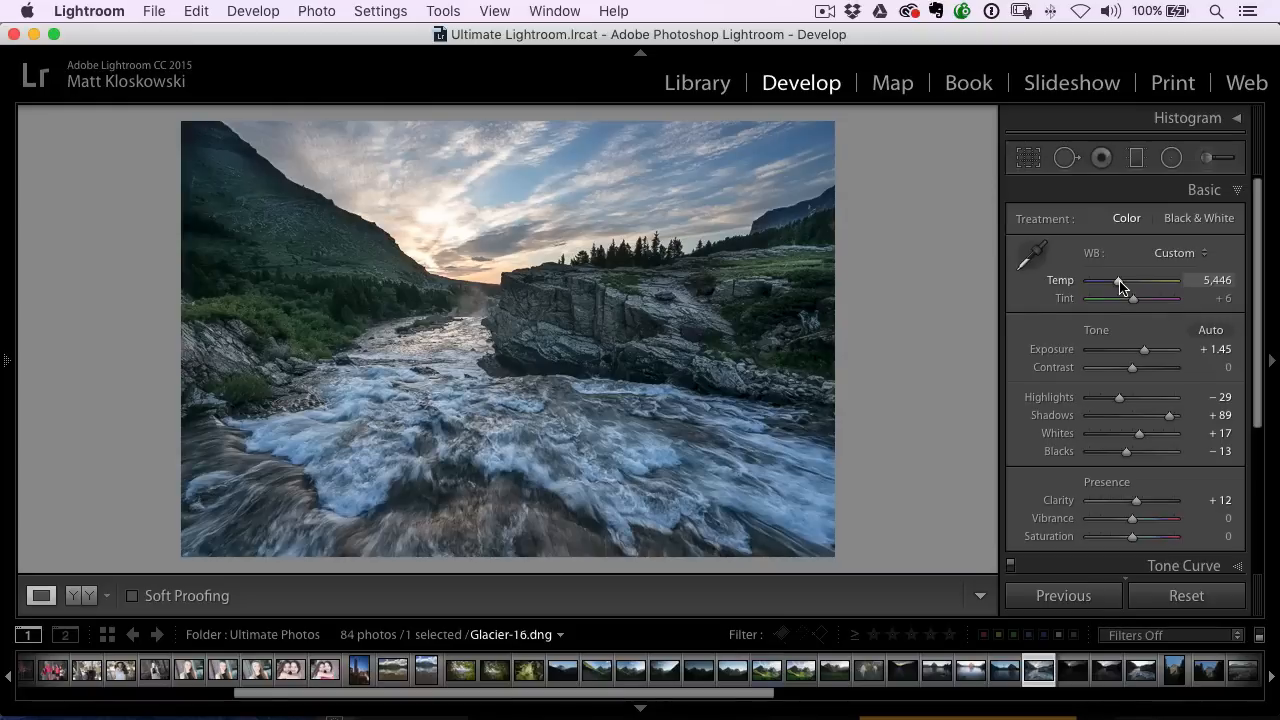
pyautogui.moveTo(394, 44)
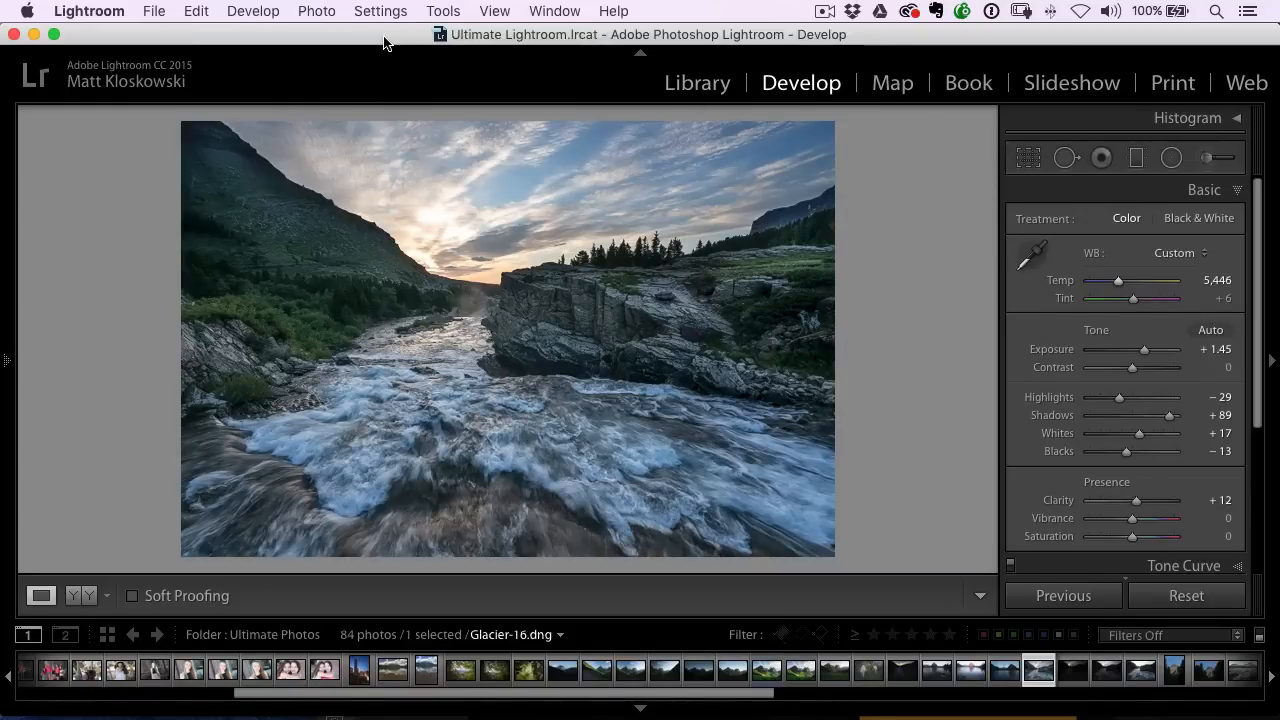
# - Send the photo to ON1 Effects 2017 via Edit In
pyautogui.click(316, 12)
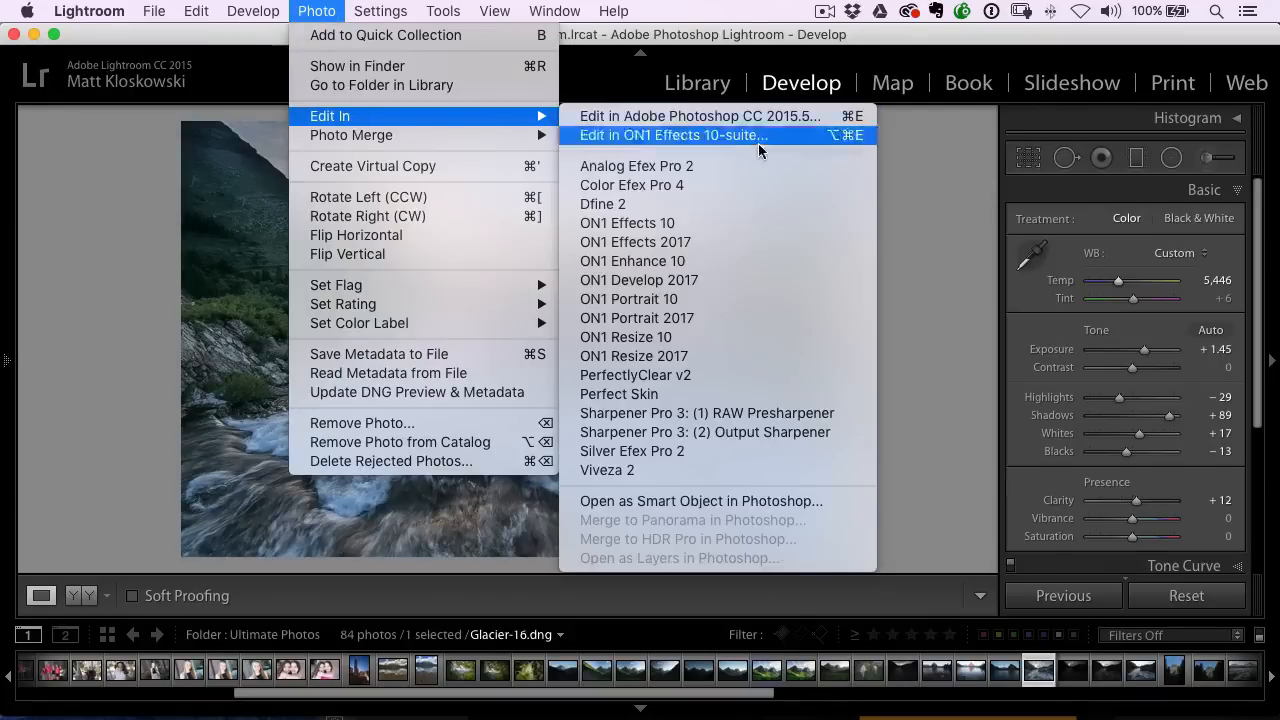
pyautogui.moveTo(696, 242)
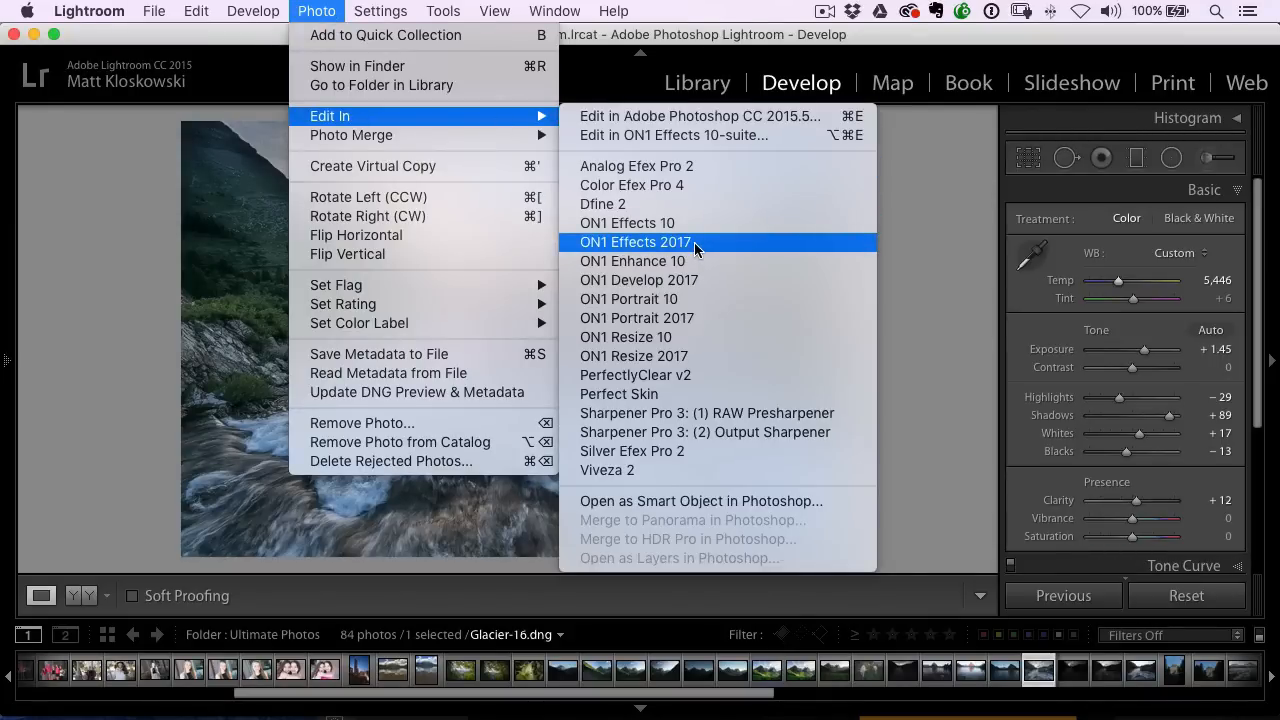
pyautogui.click(632, 242)
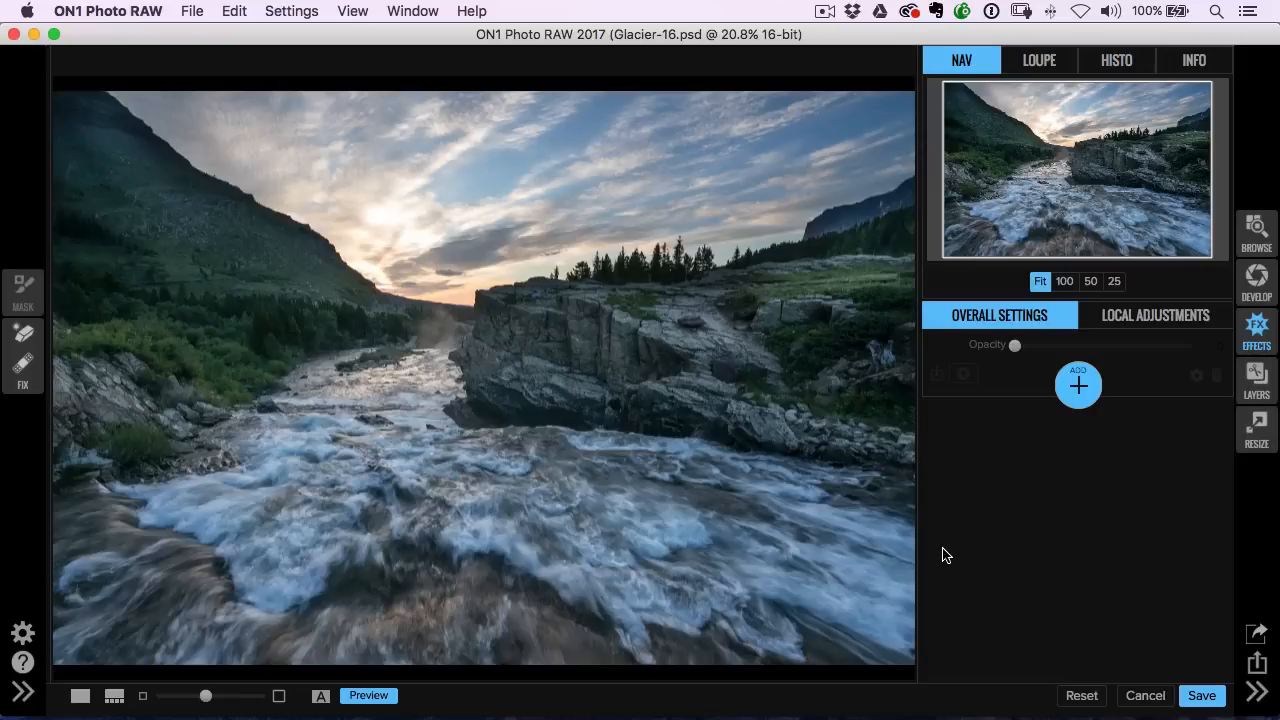
pyautogui.moveTo(1004, 518)
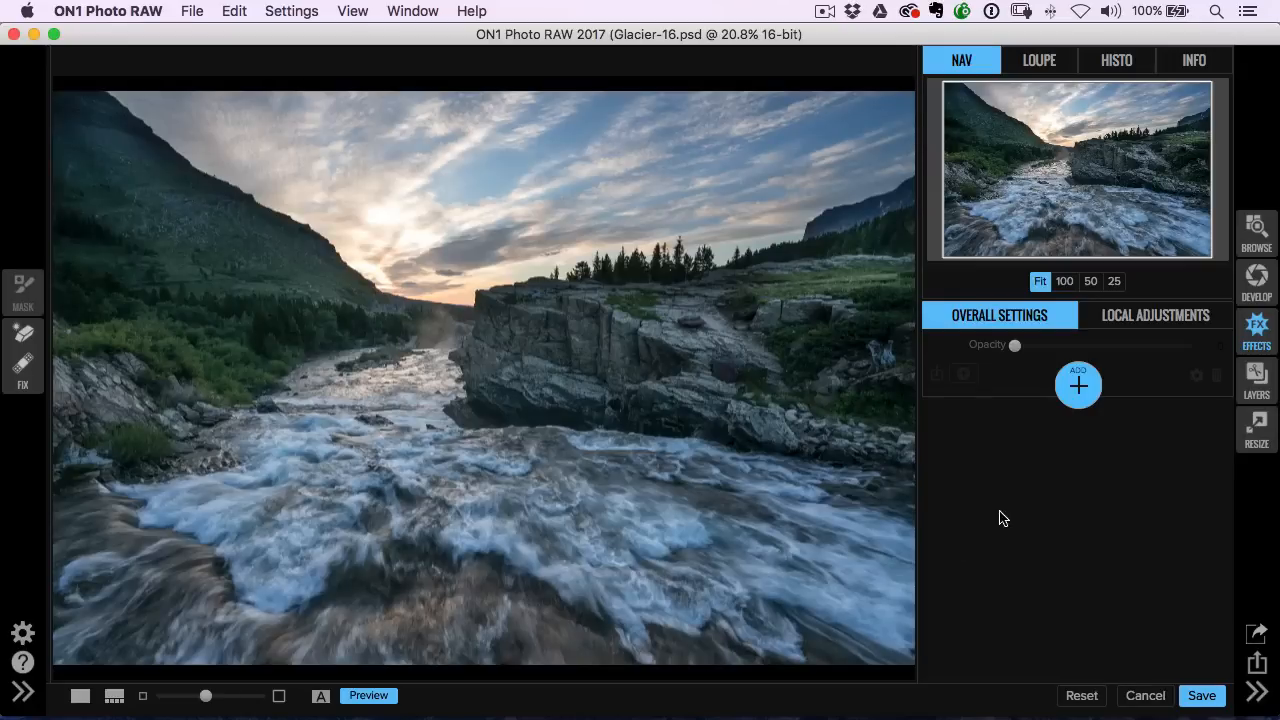
pyautogui.moveTo(1078, 384)
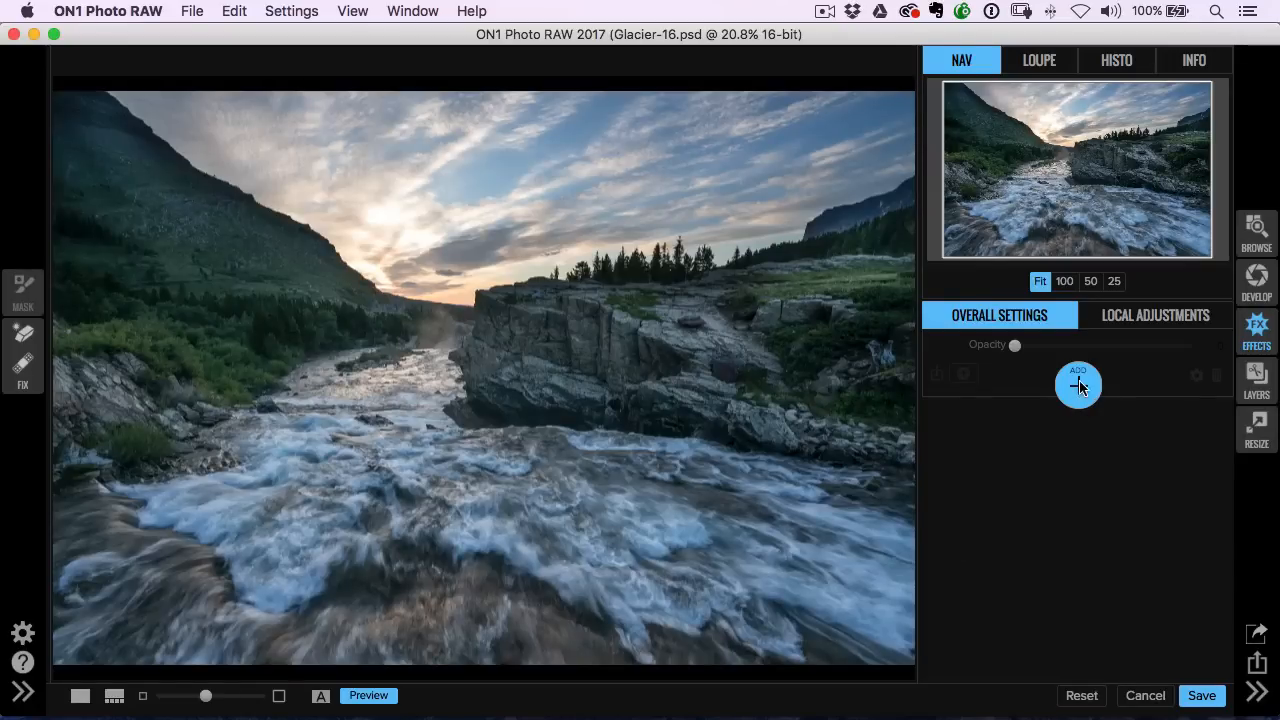
pyautogui.moveTo(1132, 374)
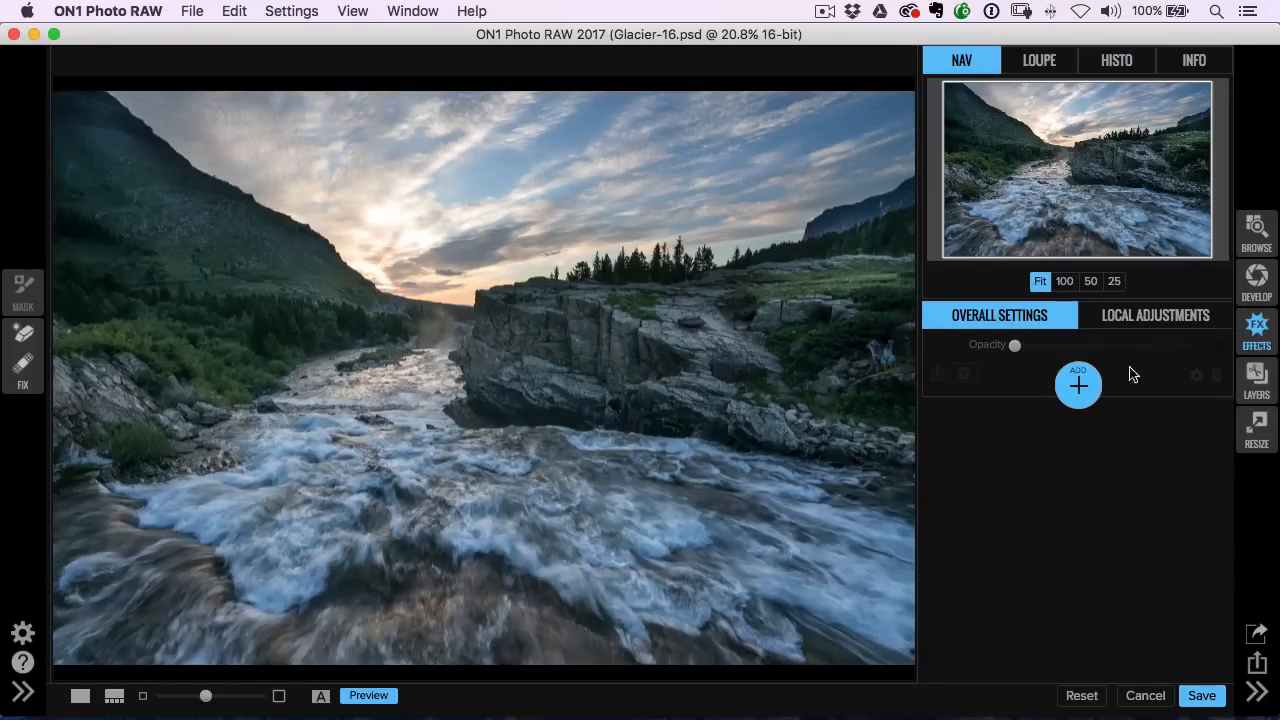
# - Add a Dynamic Contrast effect and adjust its slider
pyautogui.click(1078, 384)
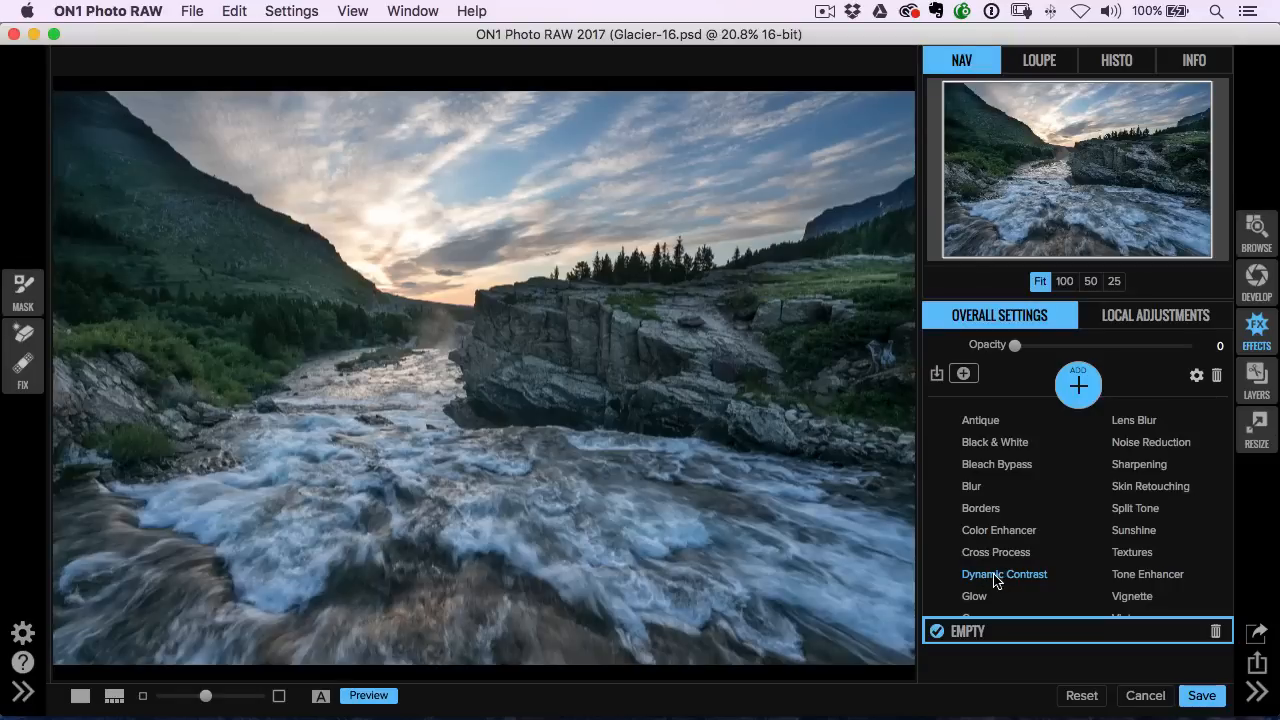
pyautogui.click(1004, 574)
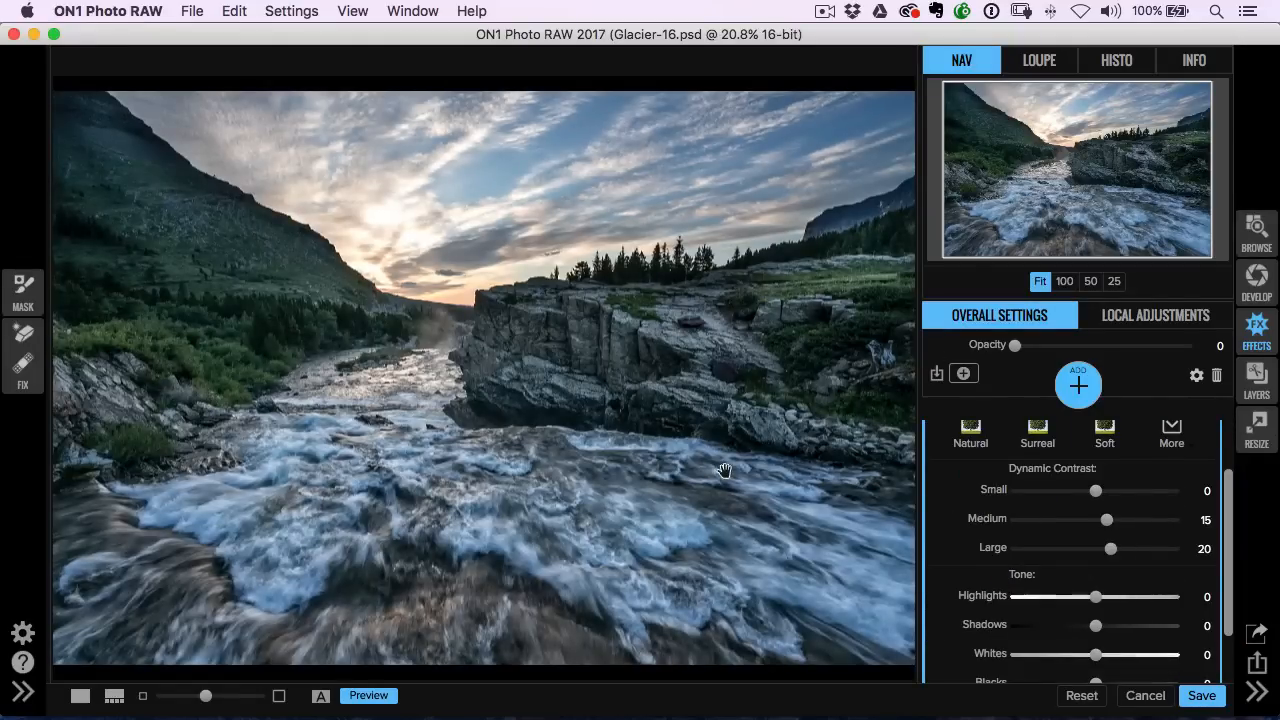
pyautogui.moveTo(1112, 548)
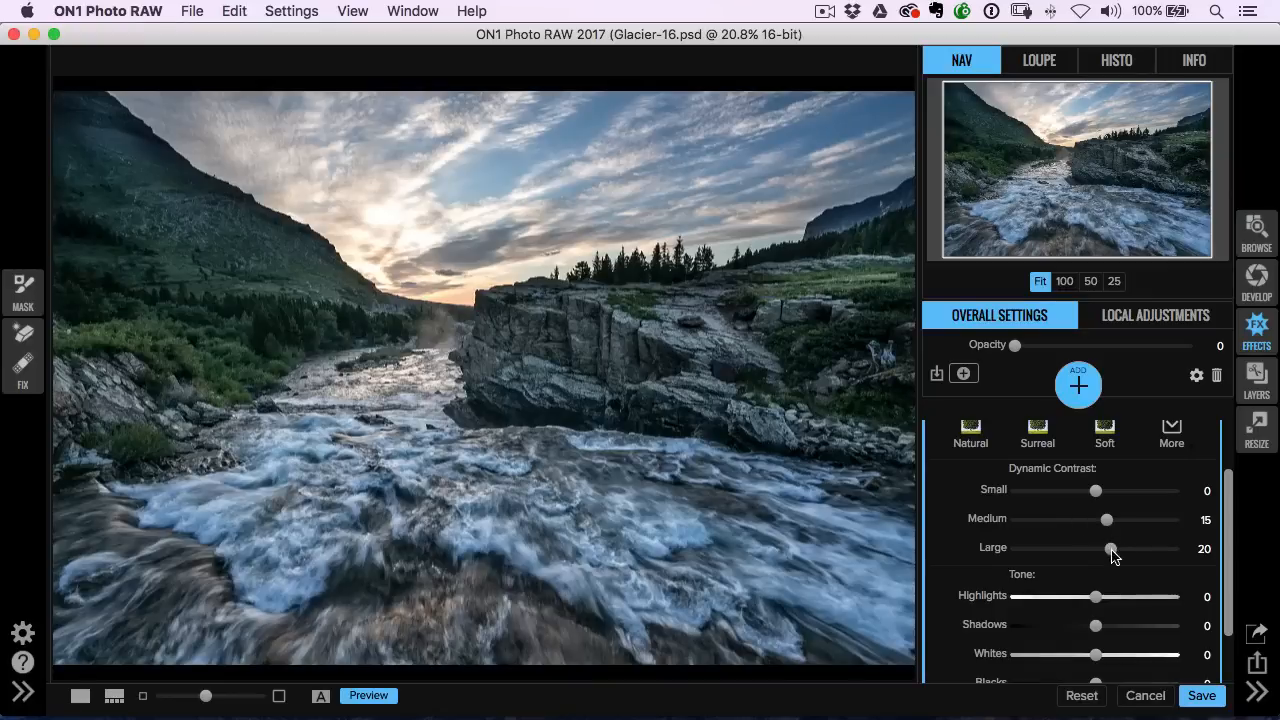
pyautogui.moveTo(1110, 548); pyautogui.dragTo(1104, 548)
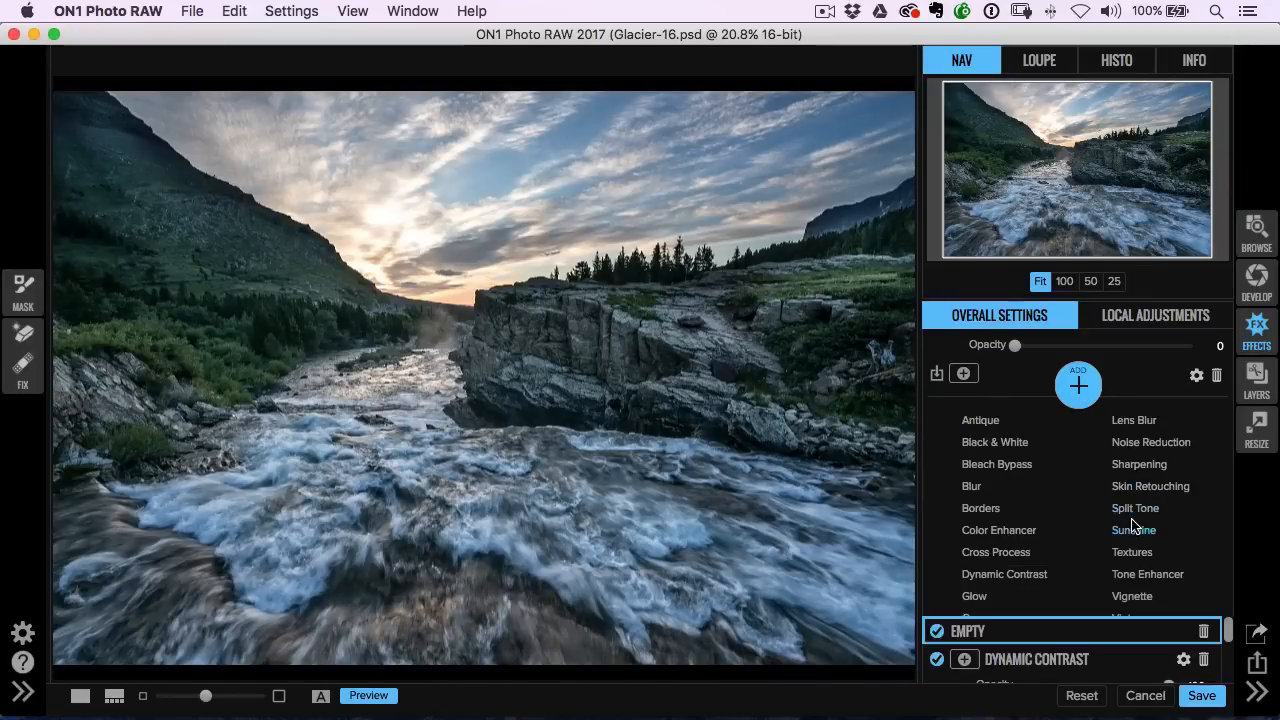
# - Add the Sunshine effect with warmth about 38 and a touch of glow
pyautogui.click(1134, 530)
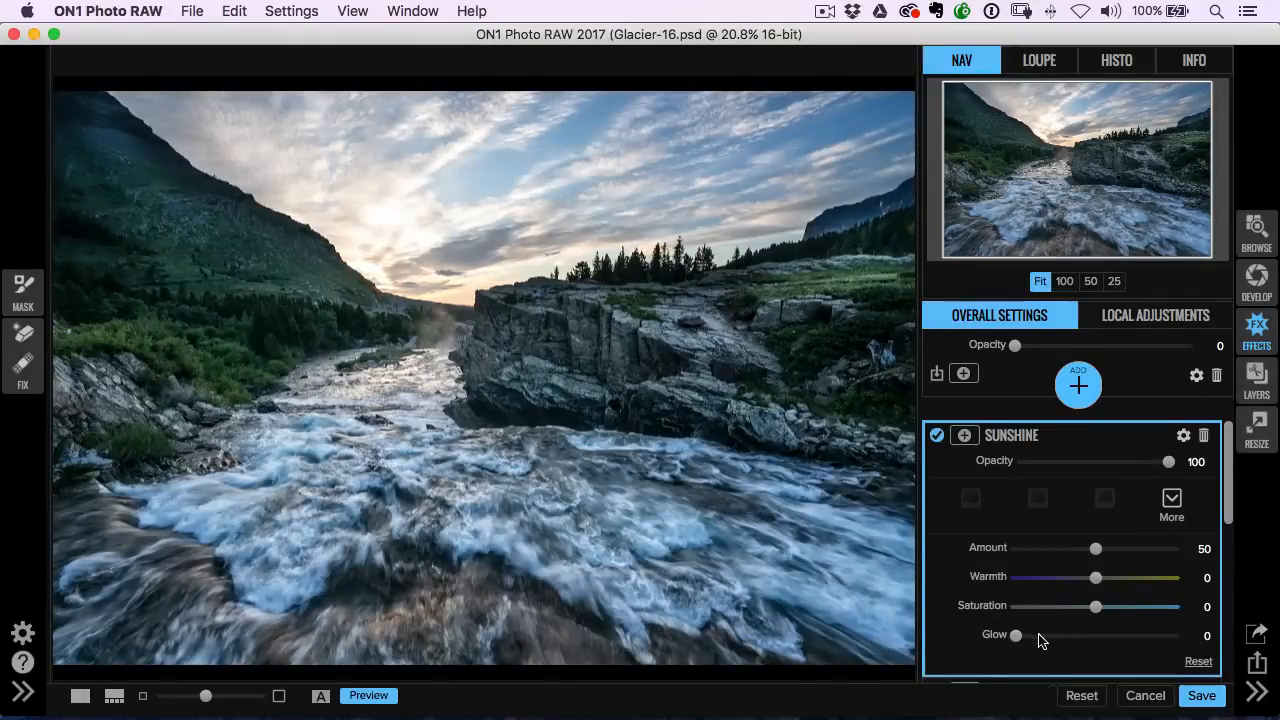
pyautogui.moveTo(1016, 636); pyautogui.dragTo(1044, 636)
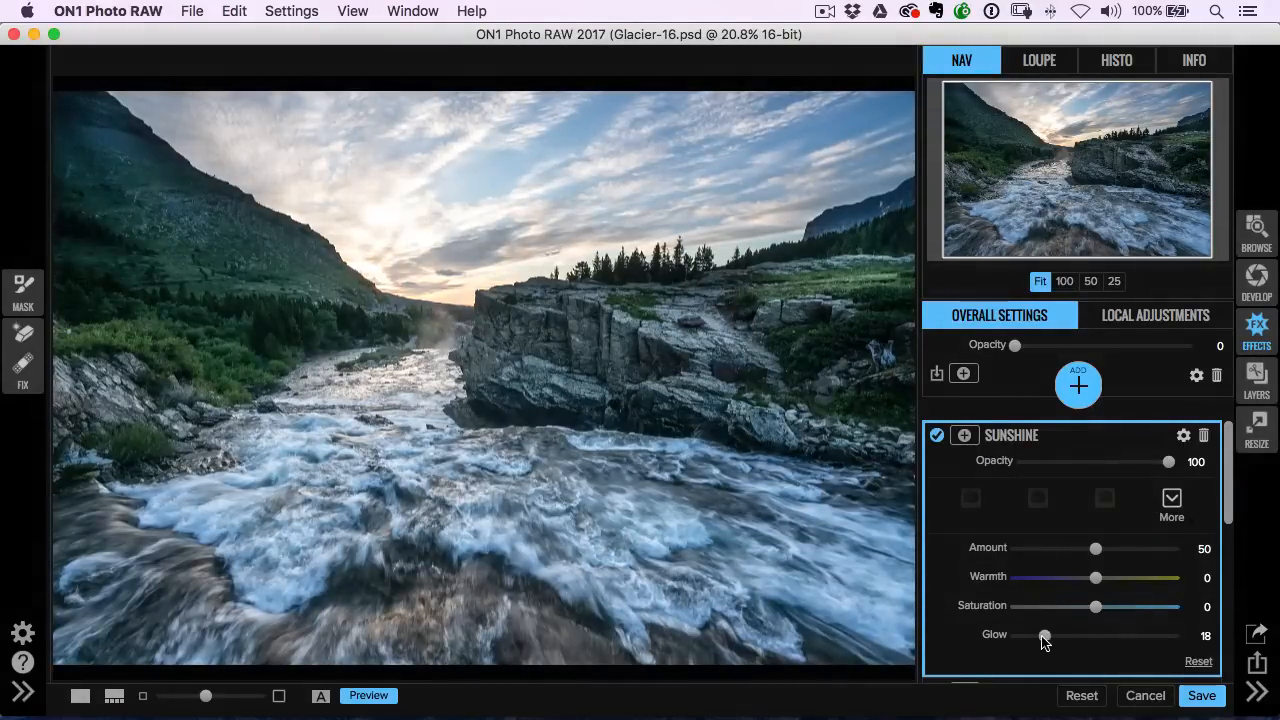
pyautogui.moveTo(1096, 576); pyautogui.dragTo(1128, 576)
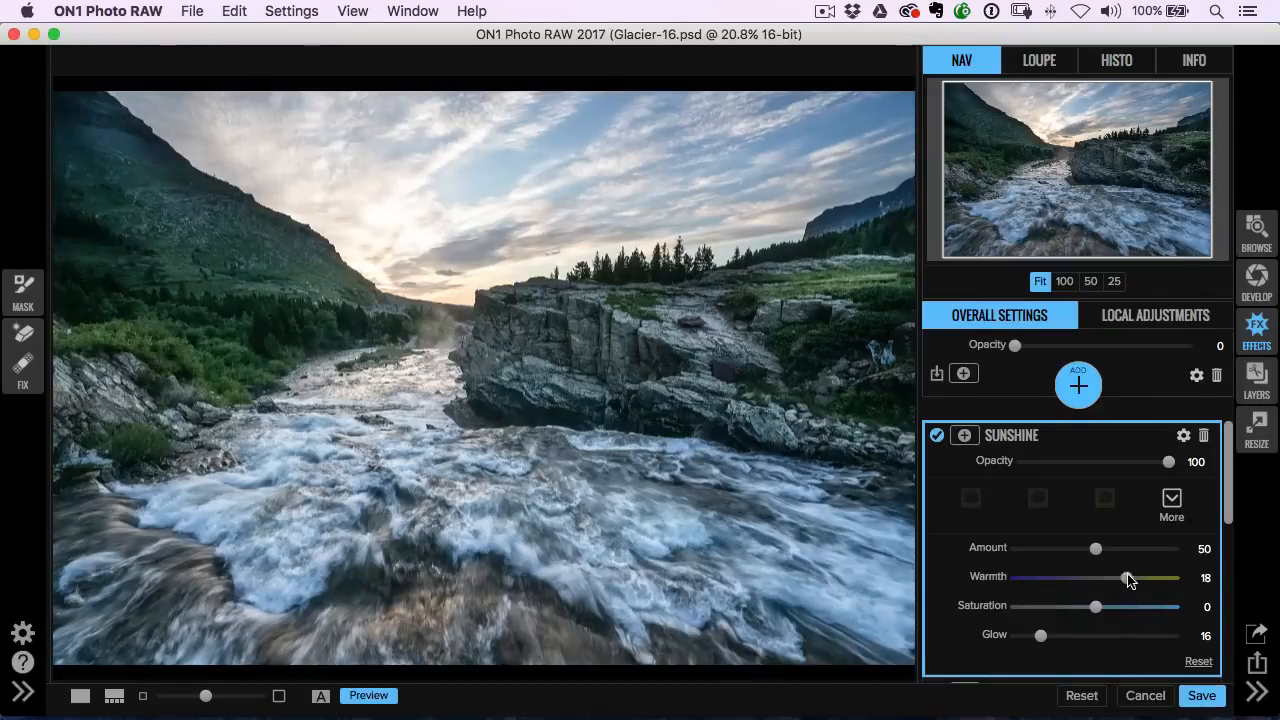
pyautogui.moveTo(1128, 576); pyautogui.dragTo(1132, 576)
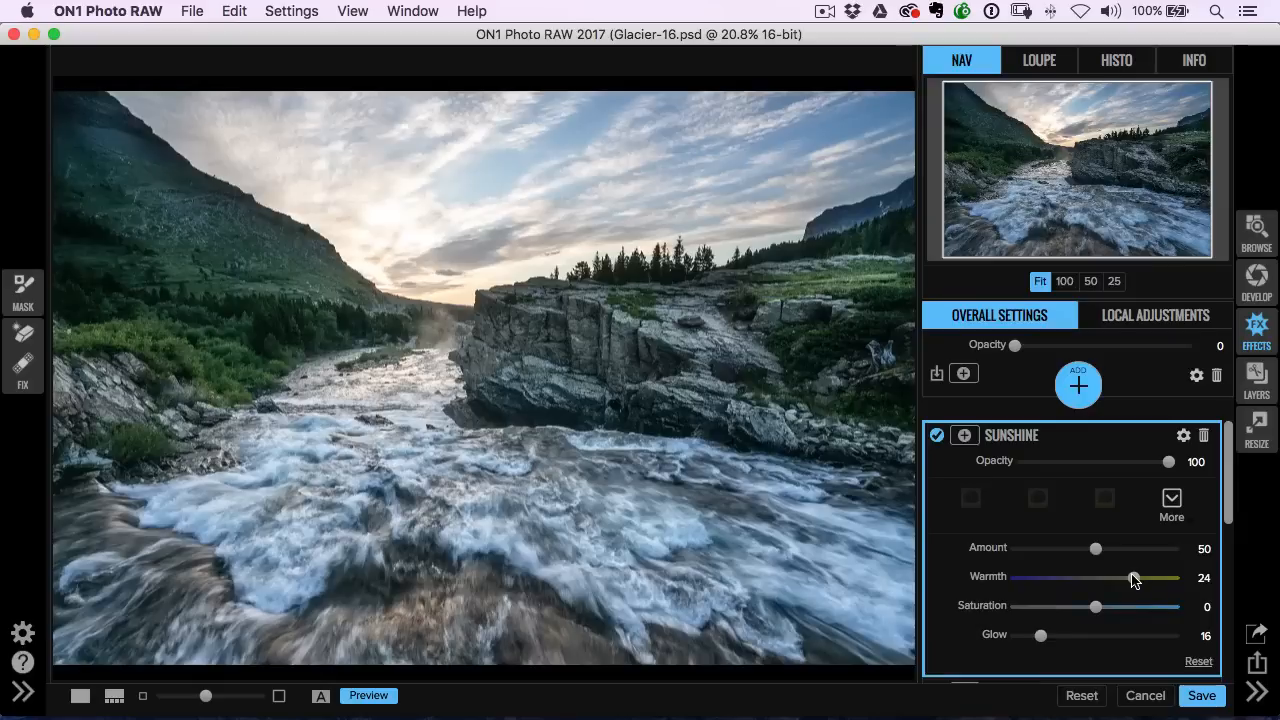
pyautogui.moveTo(1040, 636); pyautogui.dragTo(1052, 636)
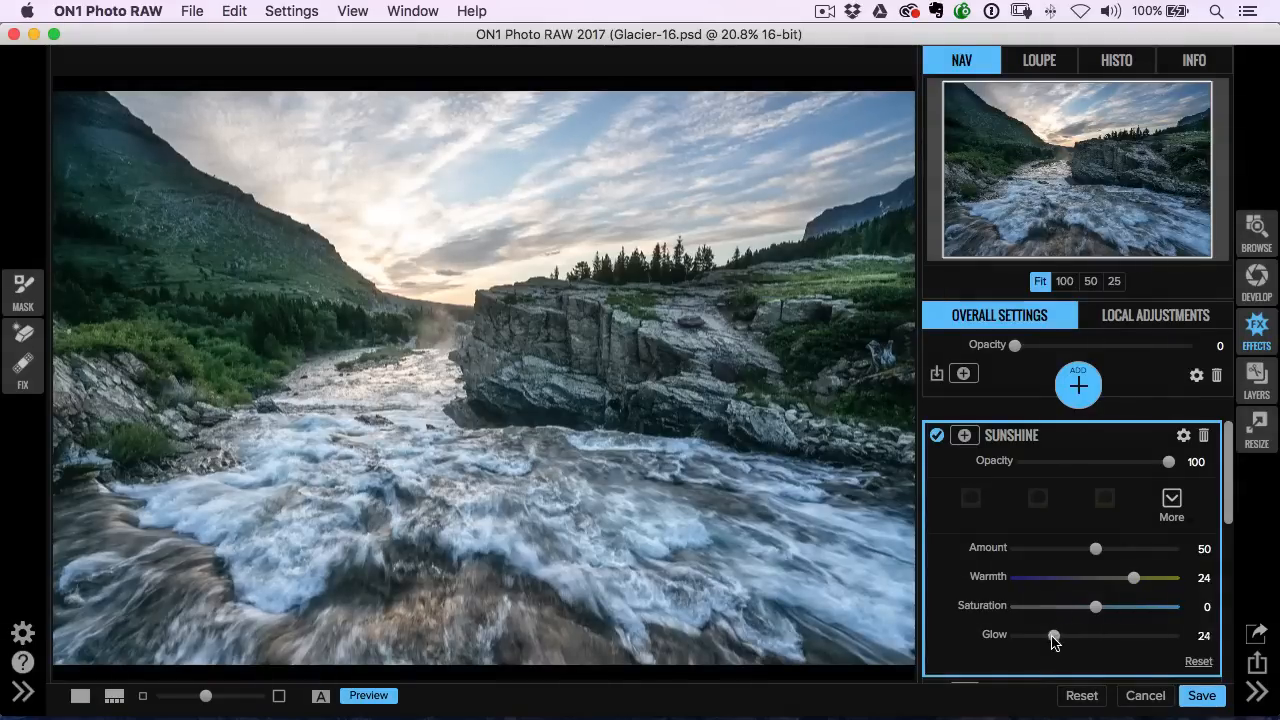
pyautogui.moveTo(1052, 636); pyautogui.dragTo(1058, 636)
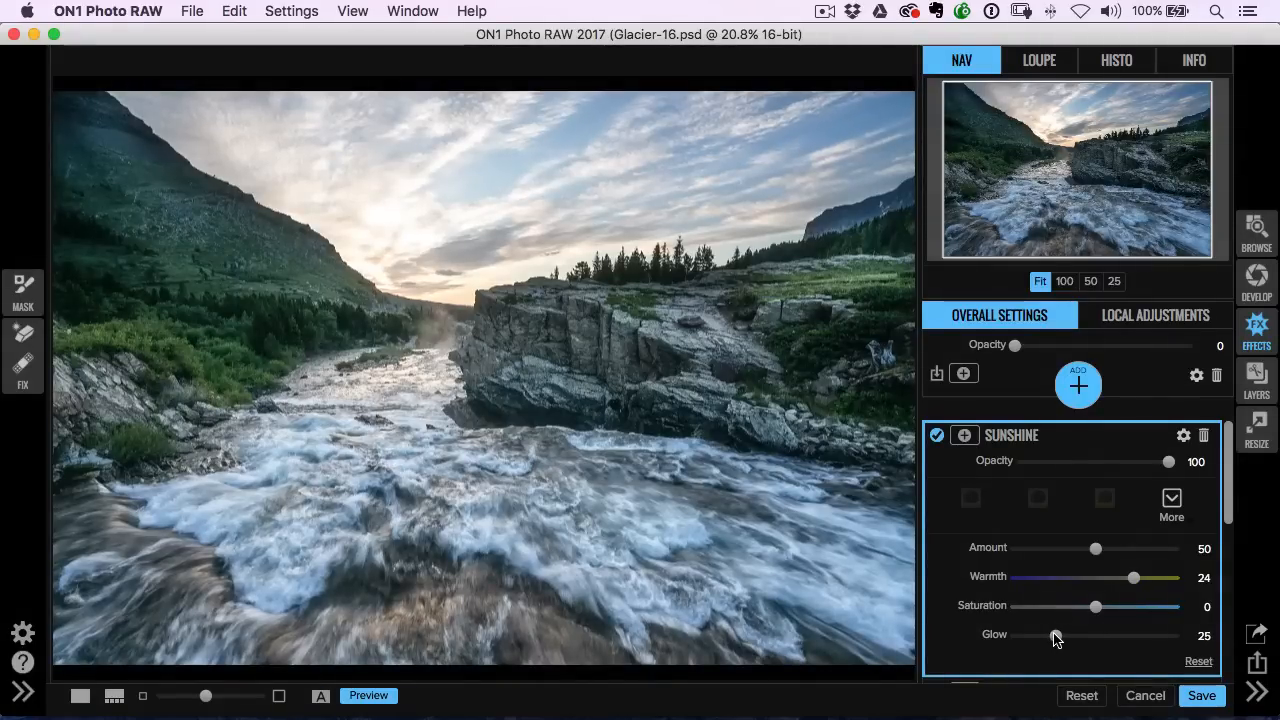
pyautogui.moveTo(1056, 636); pyautogui.dragTo(1040, 636)
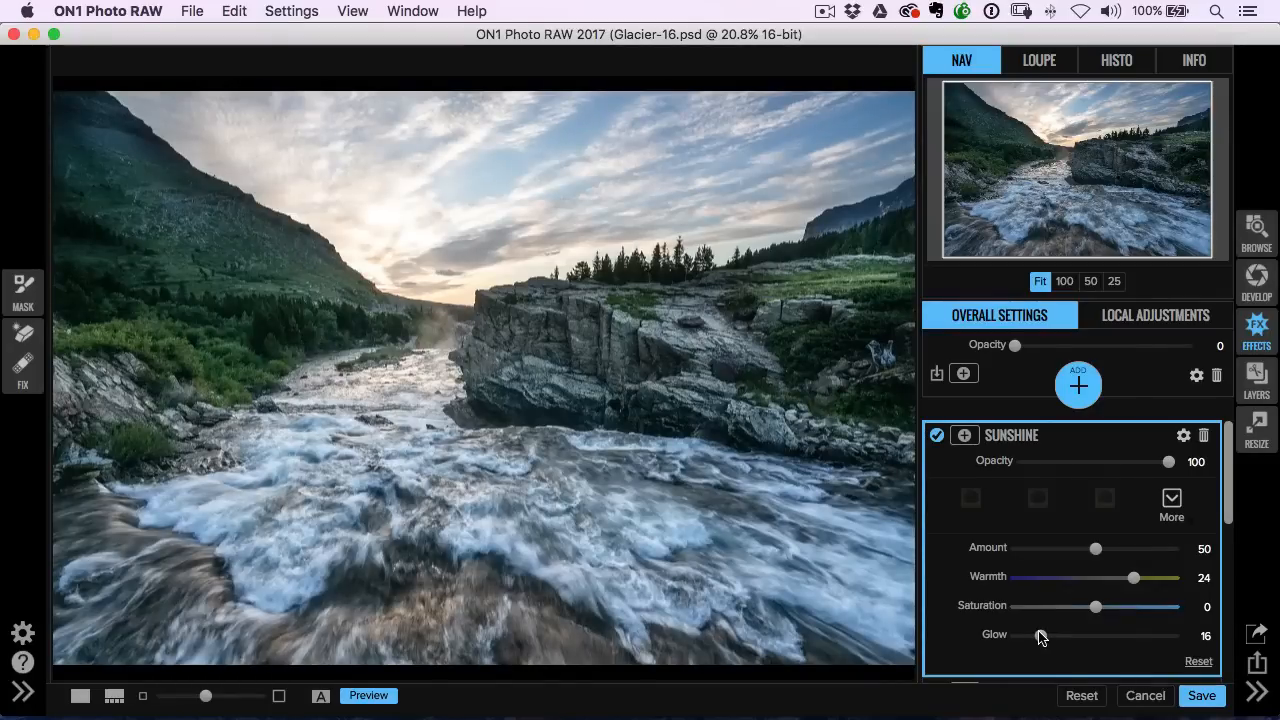
# - Settle the glow around 13 and lower the Sunshine opacity to about 32
pyautogui.moveTo(1044, 636); pyautogui.dragTo(1142, 636)
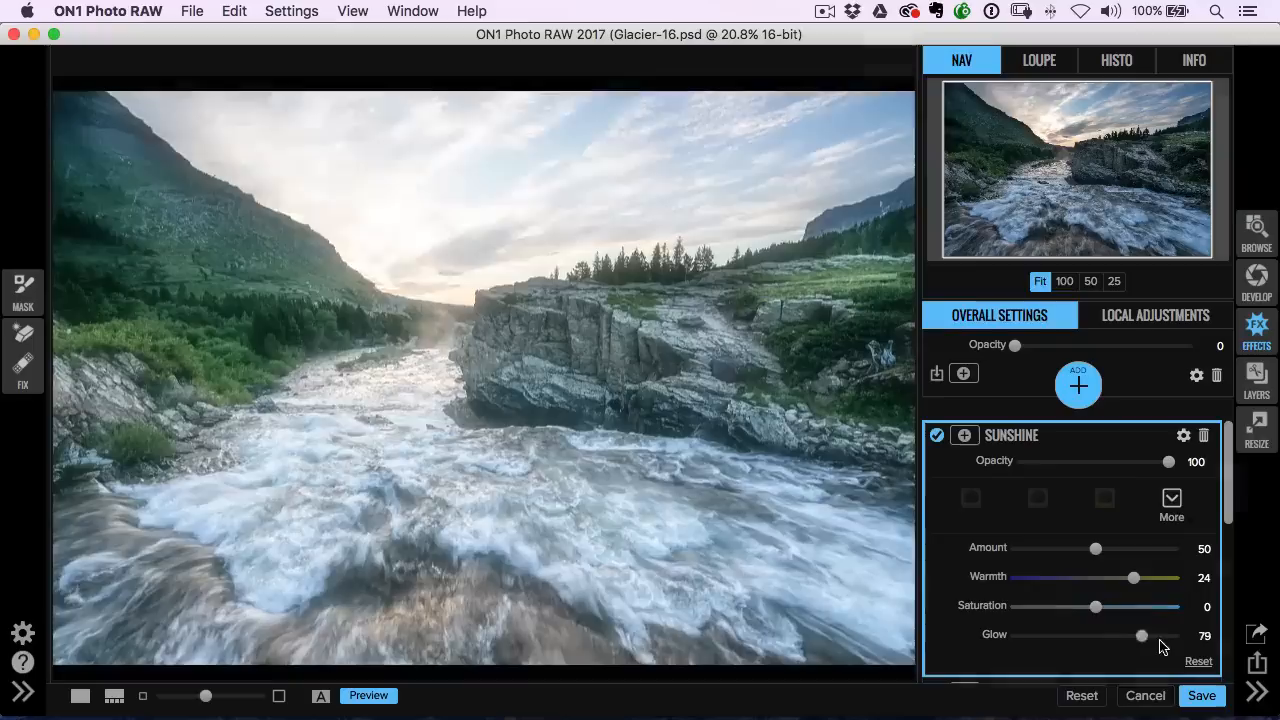
pyautogui.moveTo(1142, 636); pyautogui.dragTo(1044, 636)
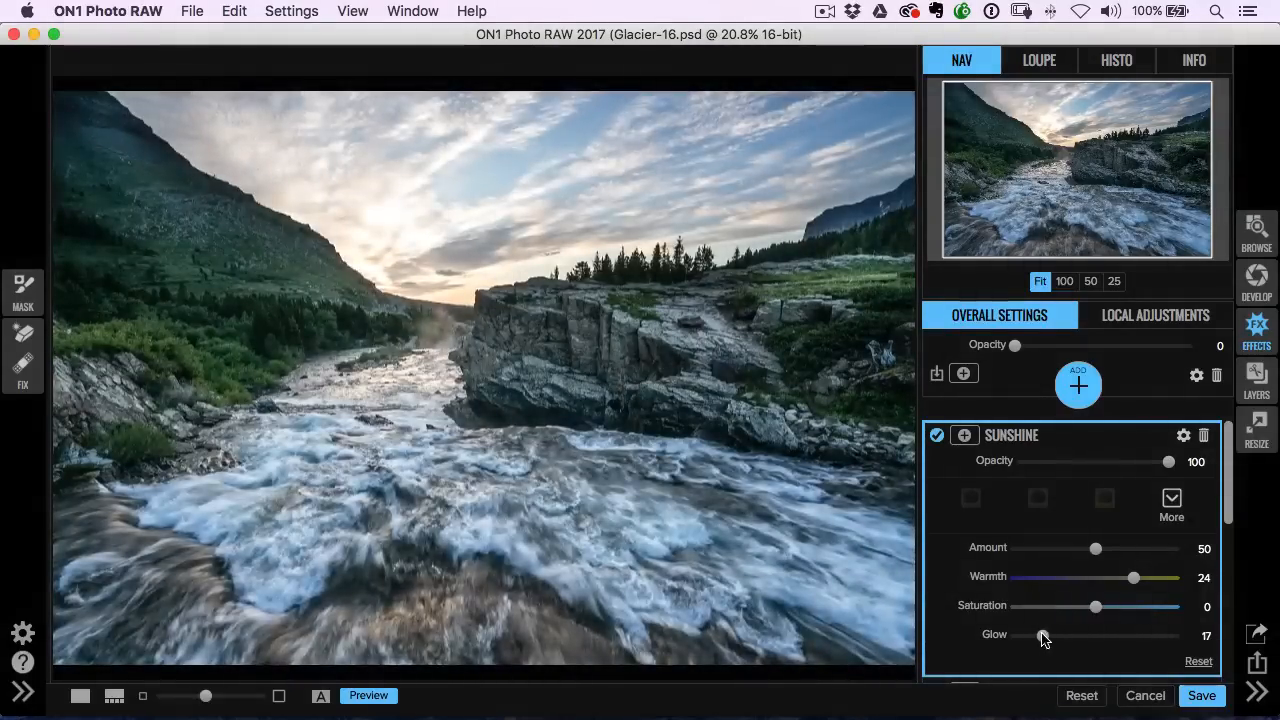
pyautogui.moveTo(1044, 636); pyautogui.dragTo(1036, 636)
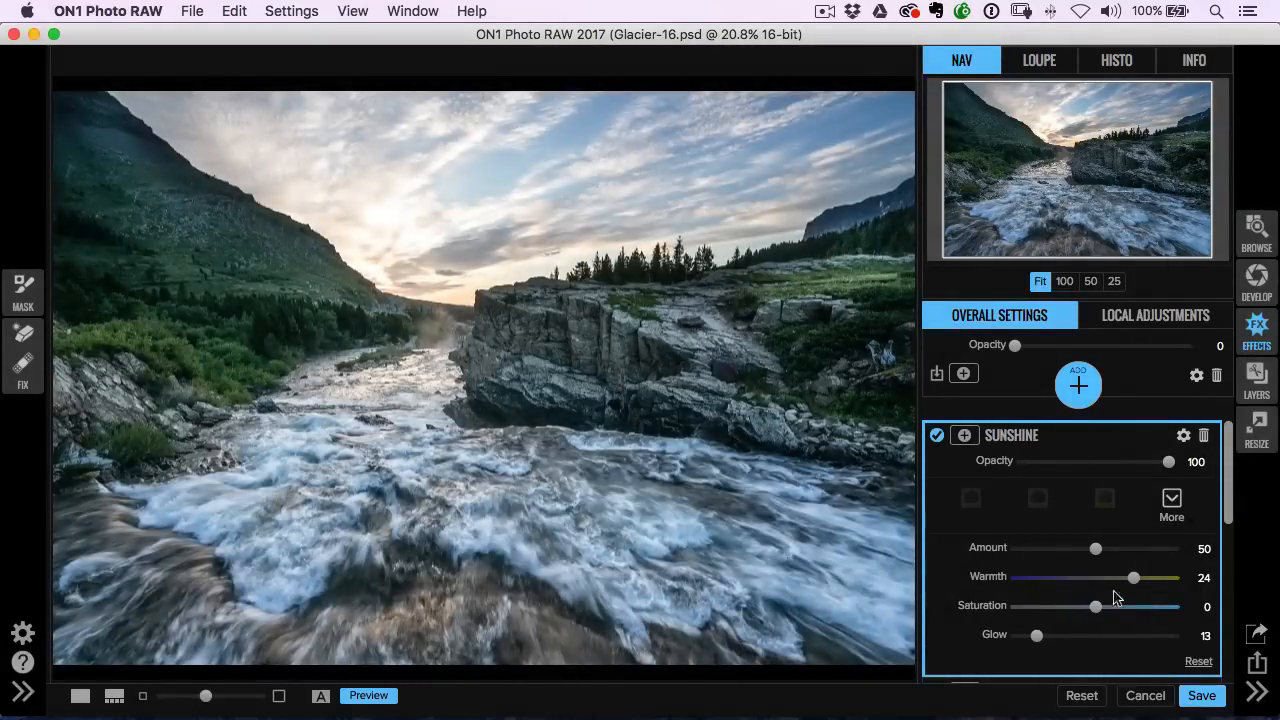
pyautogui.moveTo(1132, 576); pyautogui.dragTo(1146, 576)
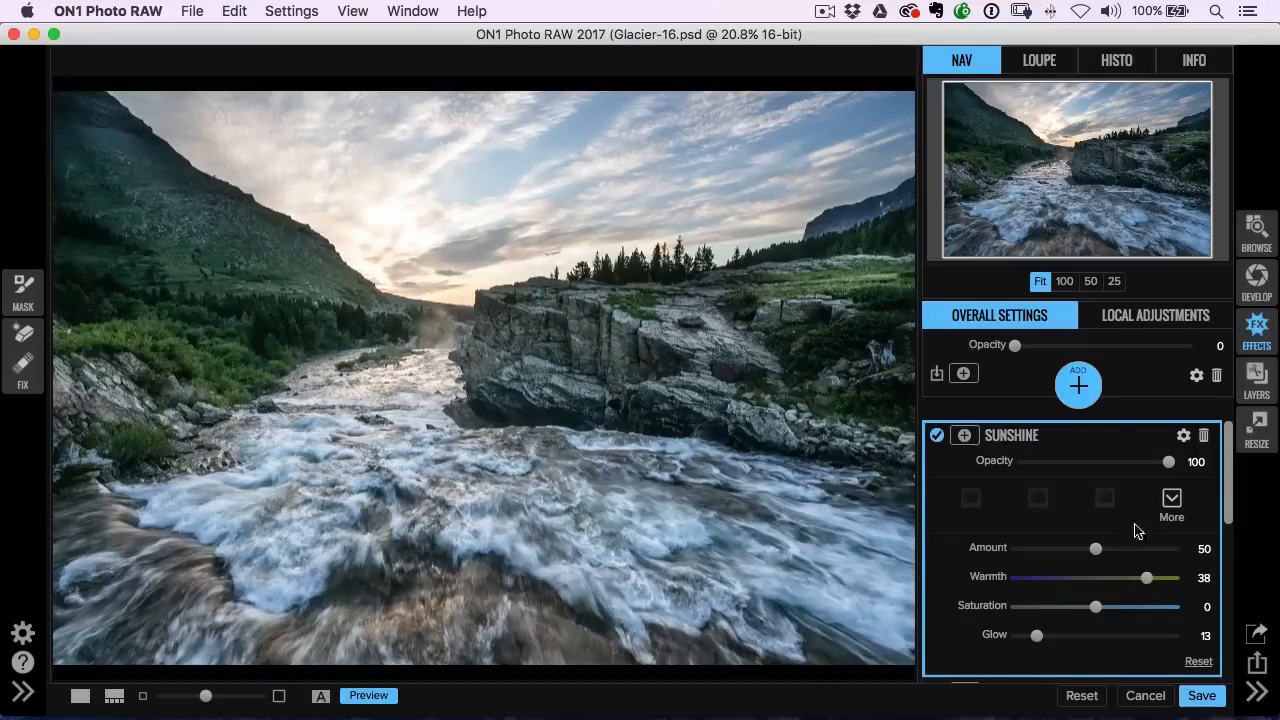
pyautogui.moveTo(1076, 456)
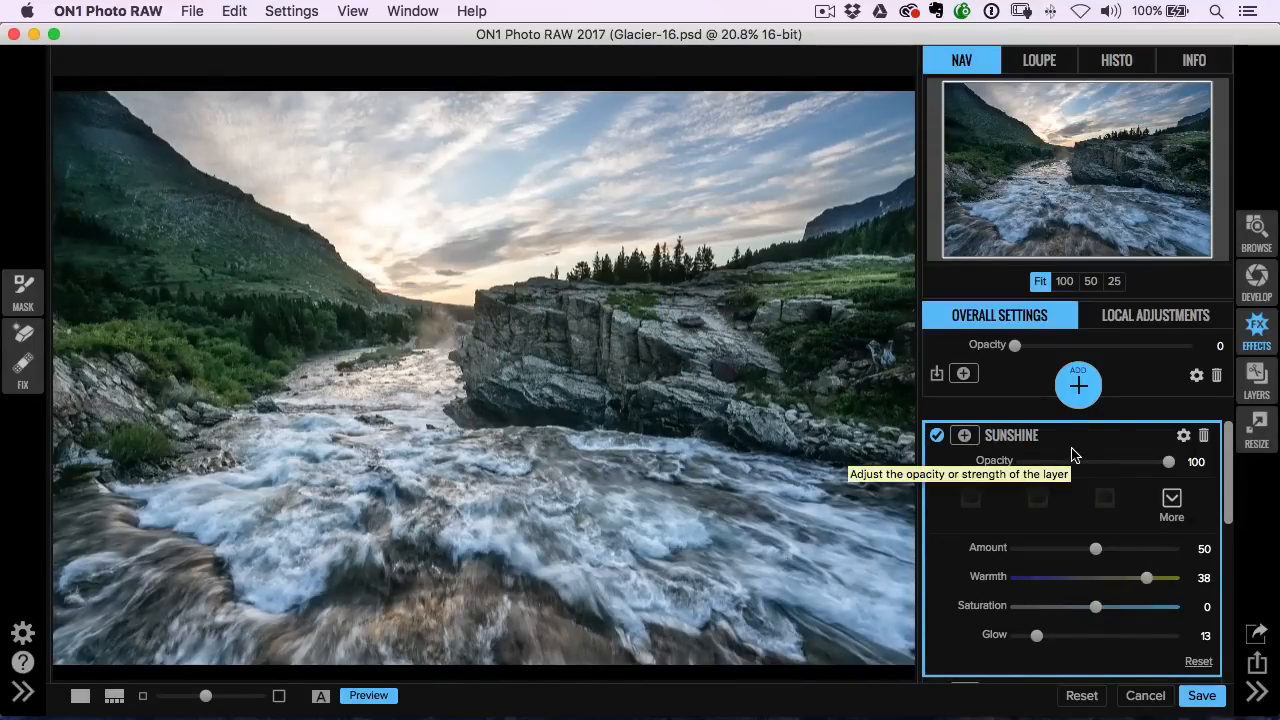
pyautogui.moveTo(1170, 460); pyautogui.dragTo(1068, 460)
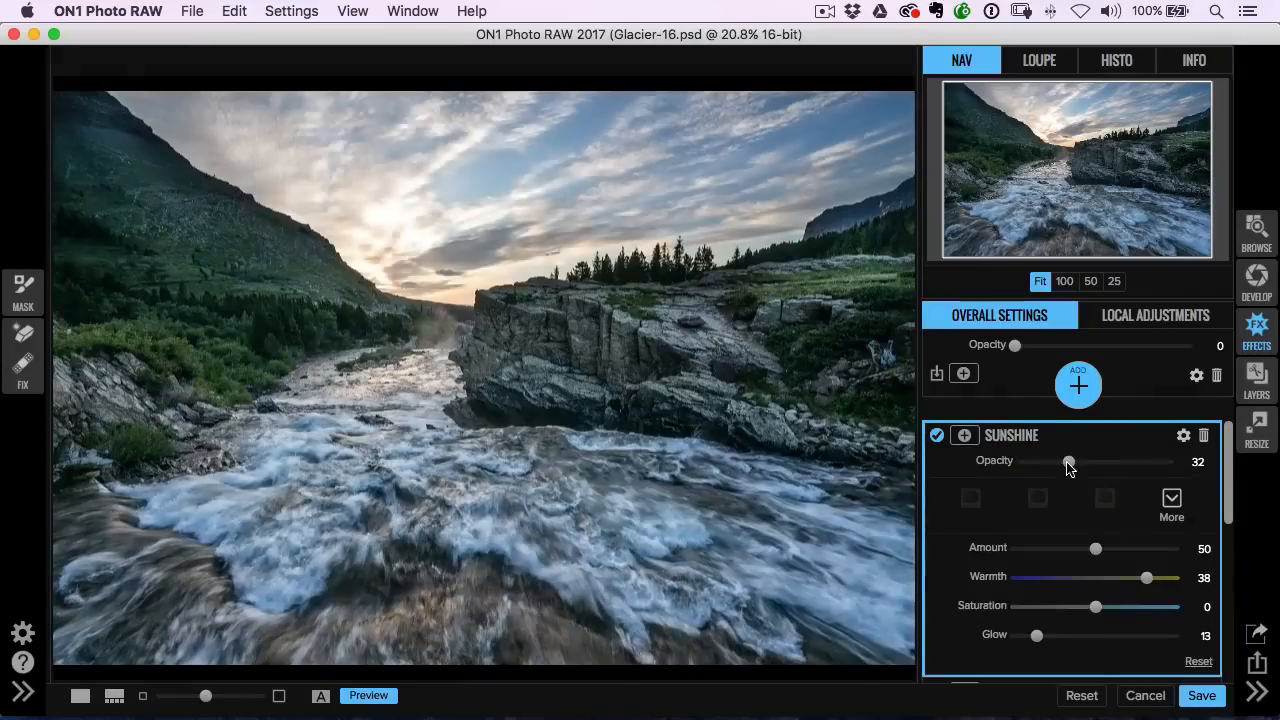
pyautogui.moveTo(1068, 460); pyautogui.dragTo(1104, 460)
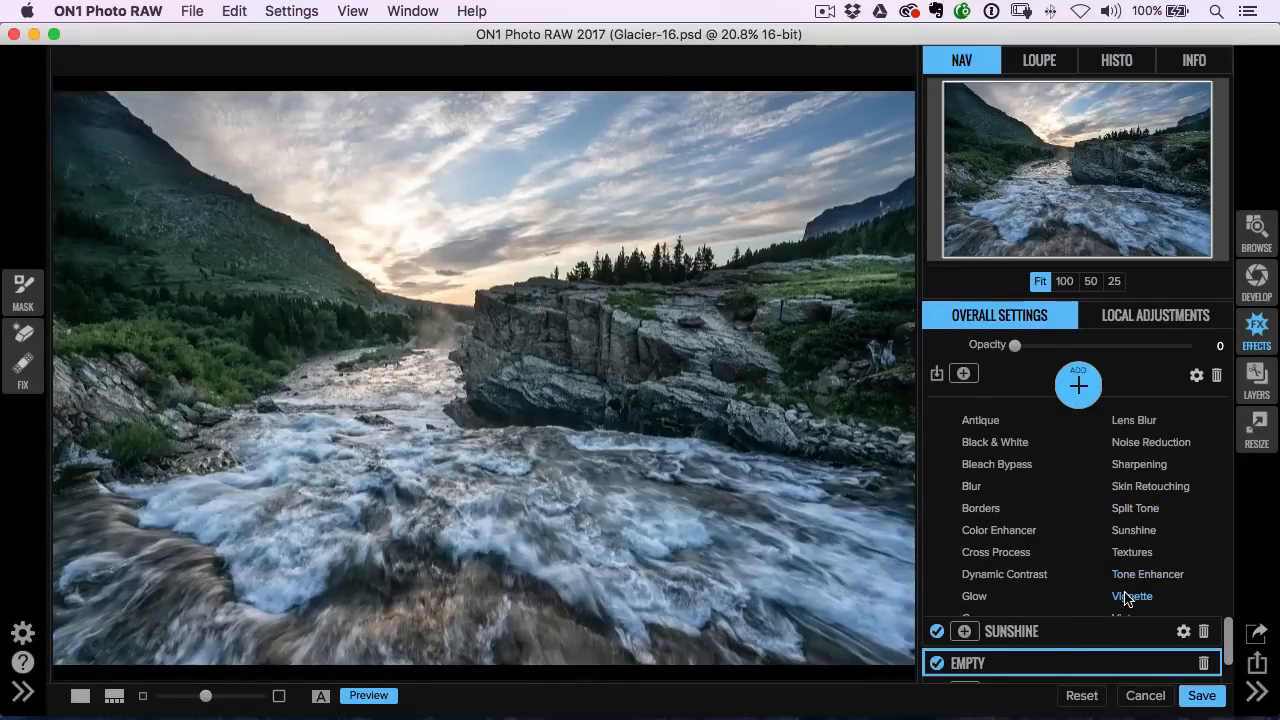
# - Add a Vignette with feather 87, size 40 and brightness −35
pyautogui.click(1132, 596)
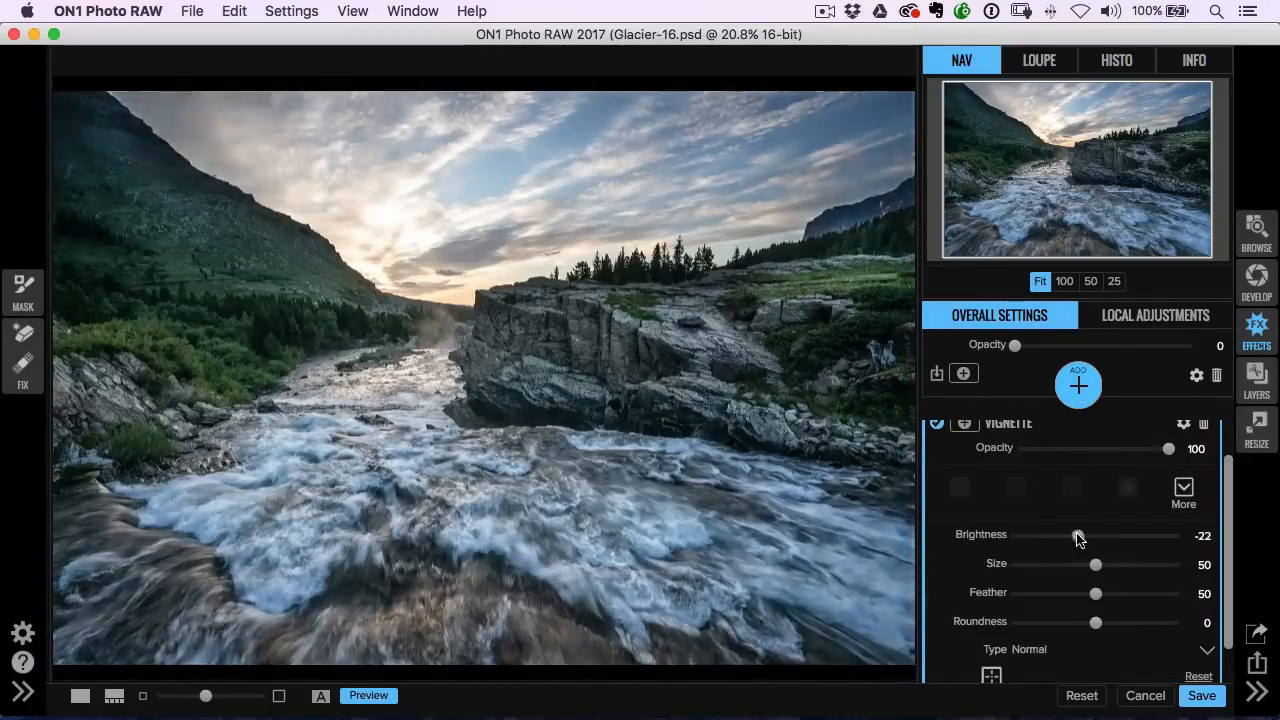
pyautogui.moveTo(1096, 592); pyautogui.dragTo(1156, 592)
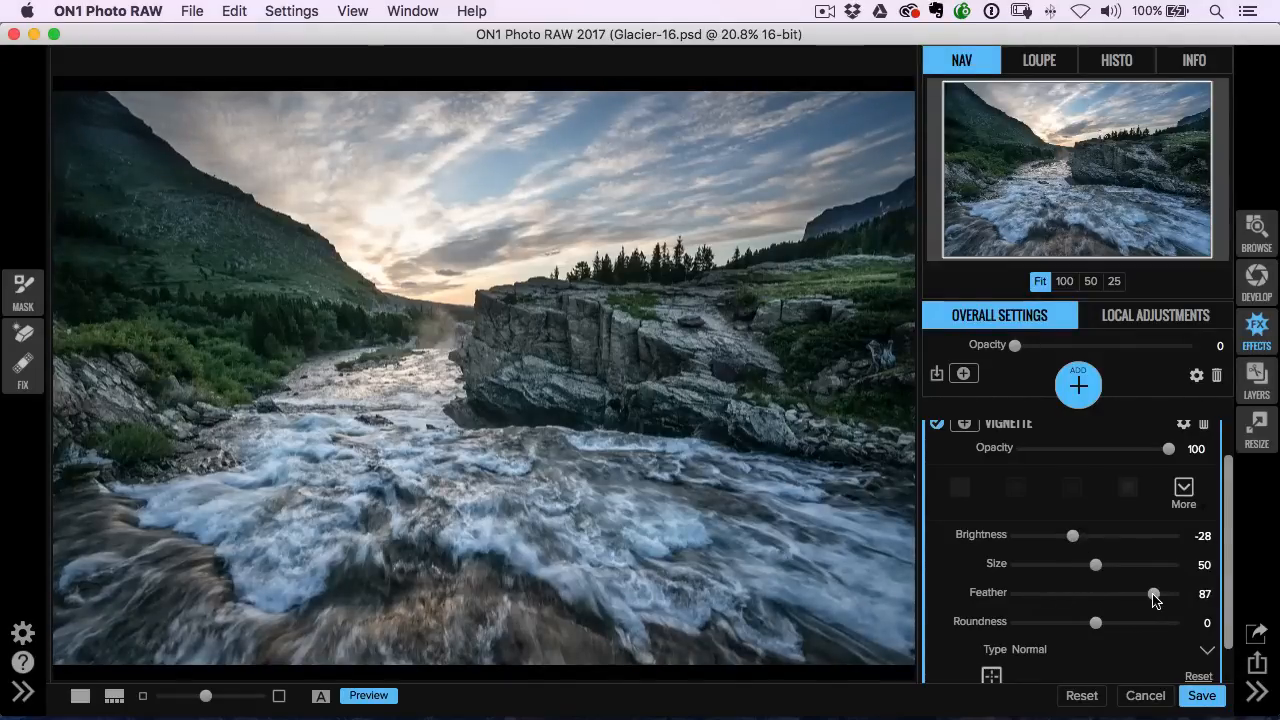
pyautogui.moveTo(1096, 564); pyautogui.dragTo(1078, 564)
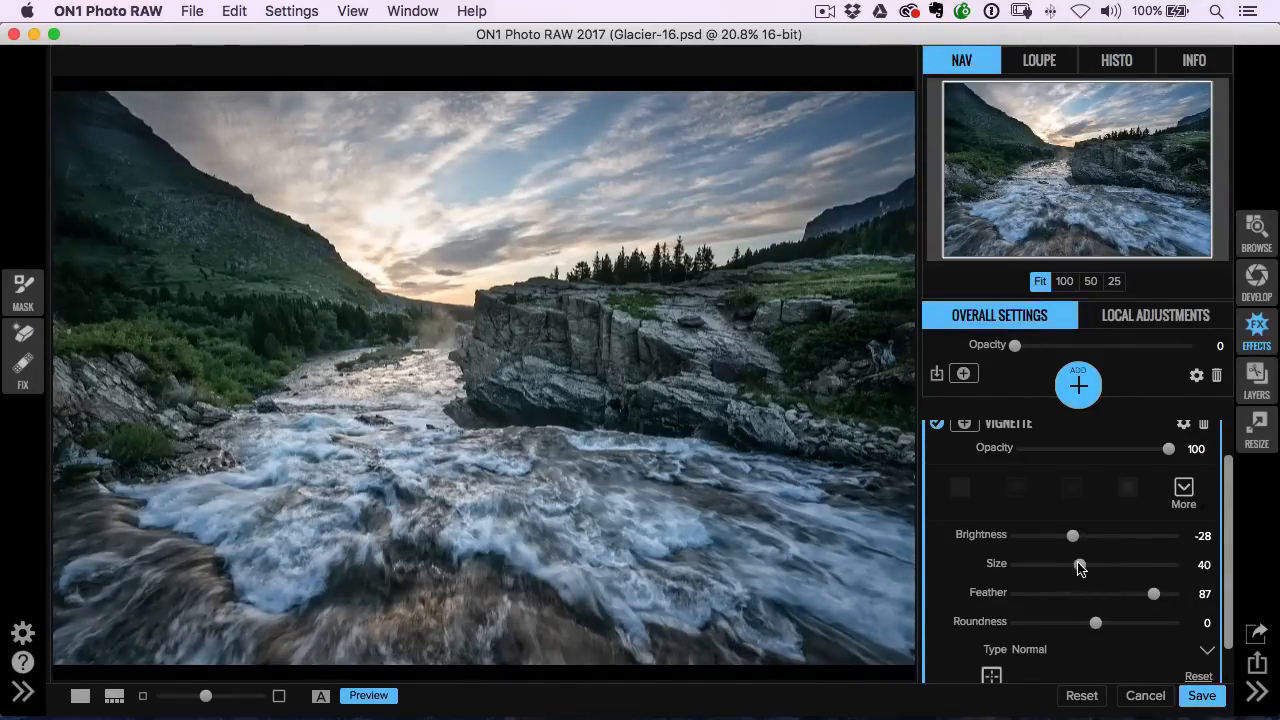
pyautogui.moveTo(1072, 536); pyautogui.dragTo(1064, 536)
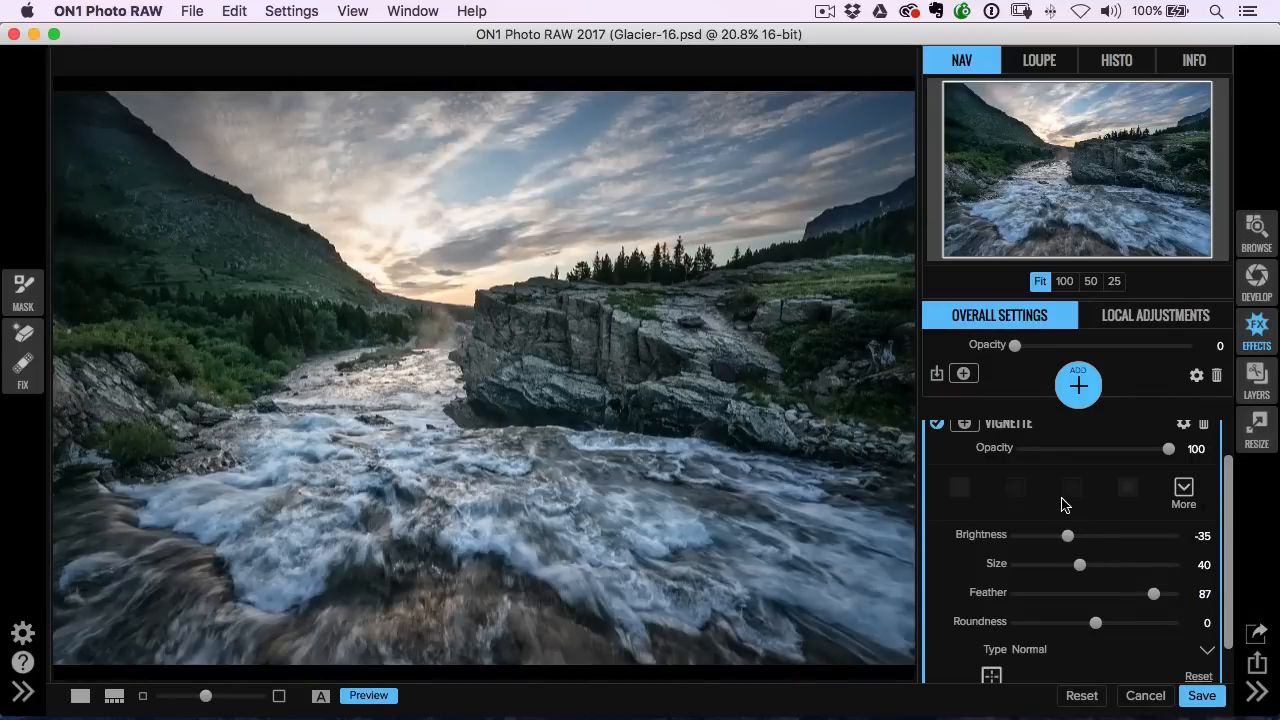
pyautogui.moveTo(1228, 516)
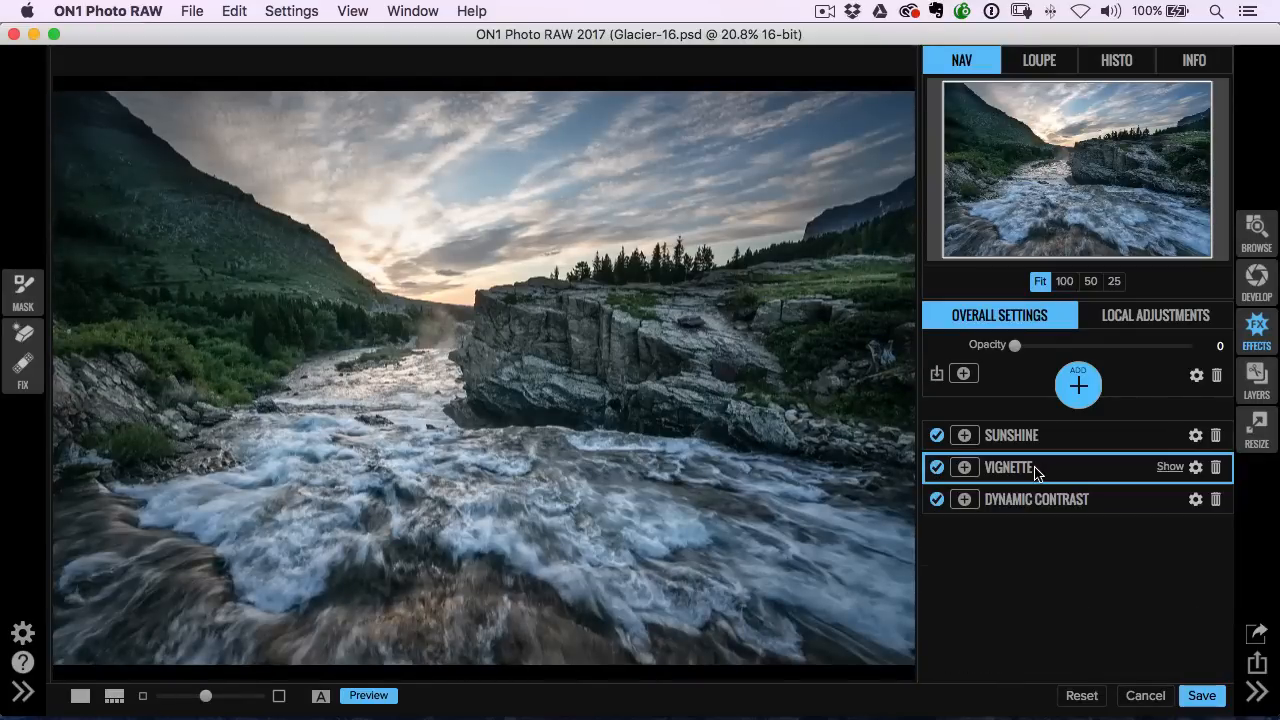
# - Move the Vignette effect to the top of the effect stack
pyautogui.click(1008, 468)
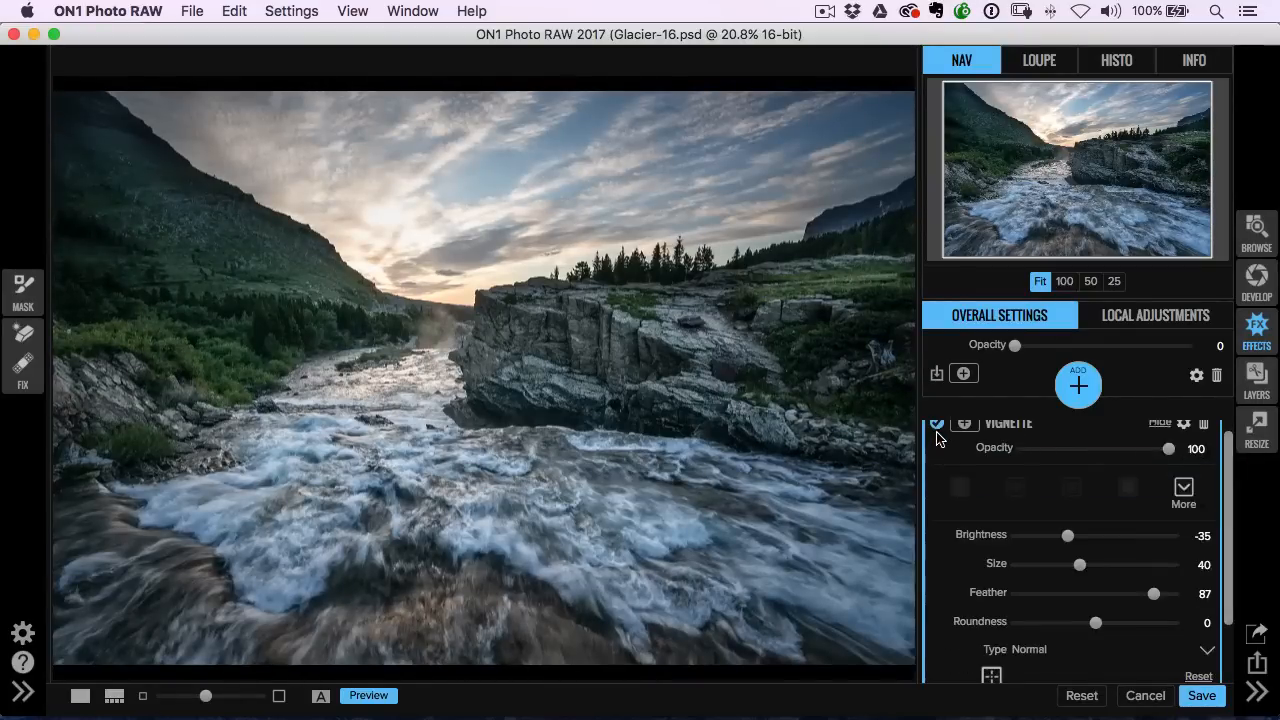
pyautogui.click(936, 424)
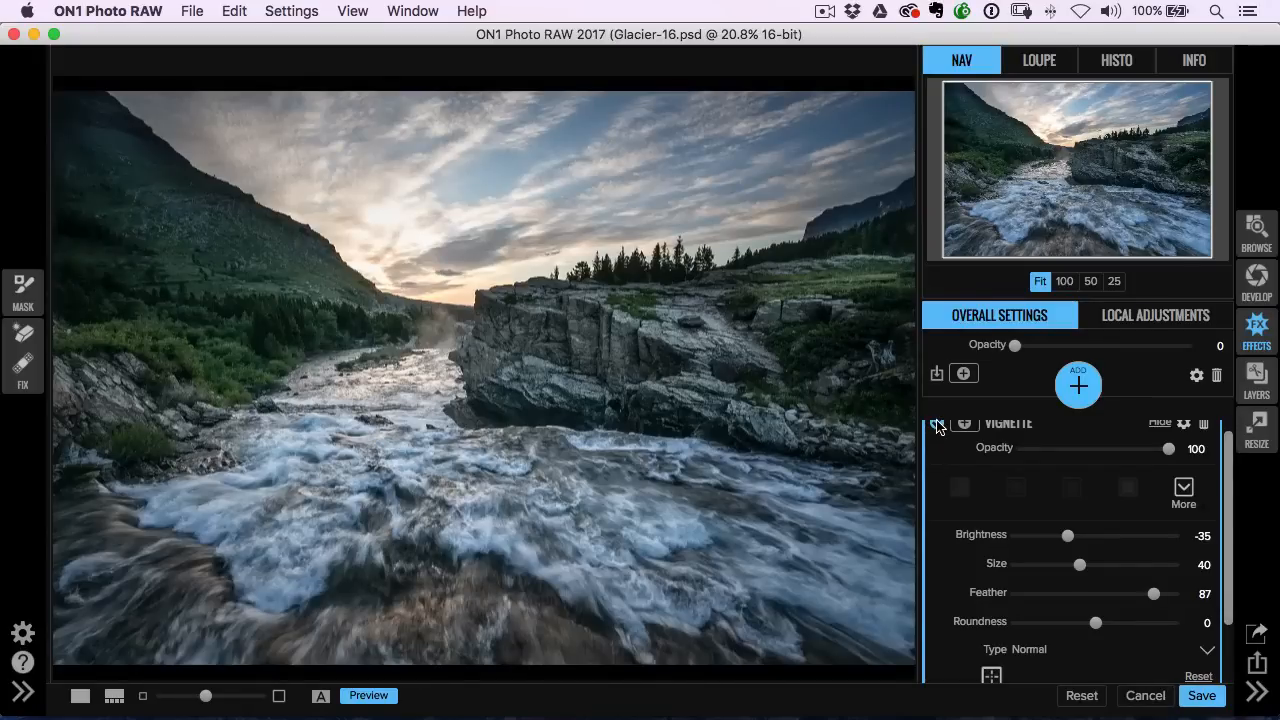
pyautogui.click(938, 424)
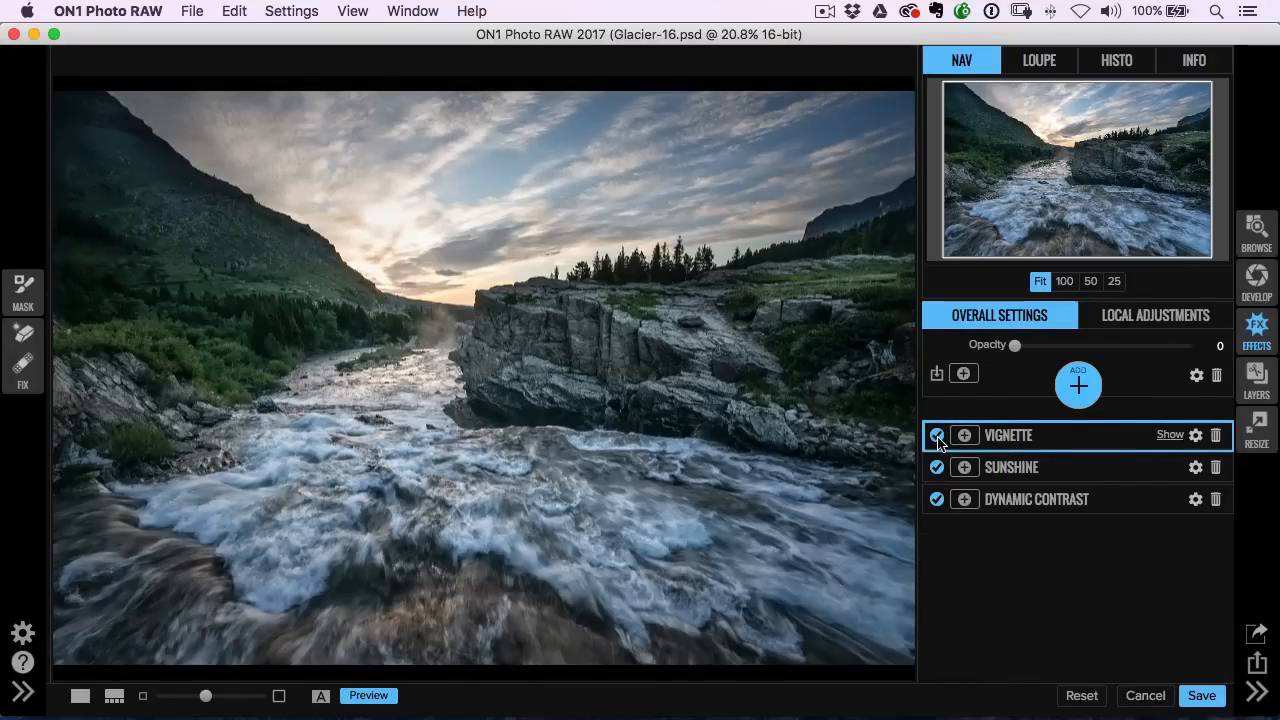
# - Toggle the vignette off and on to compare, leaving it enabled
pyautogui.click(936, 436)
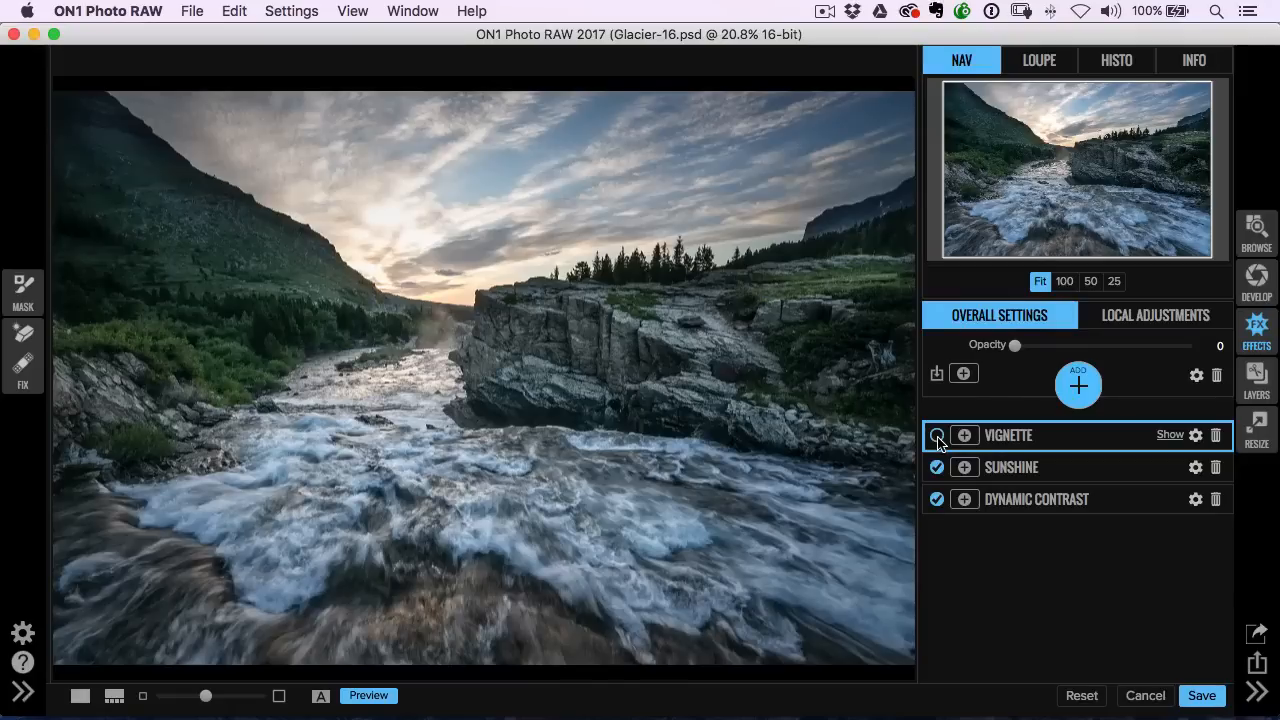
pyautogui.click(936, 436)
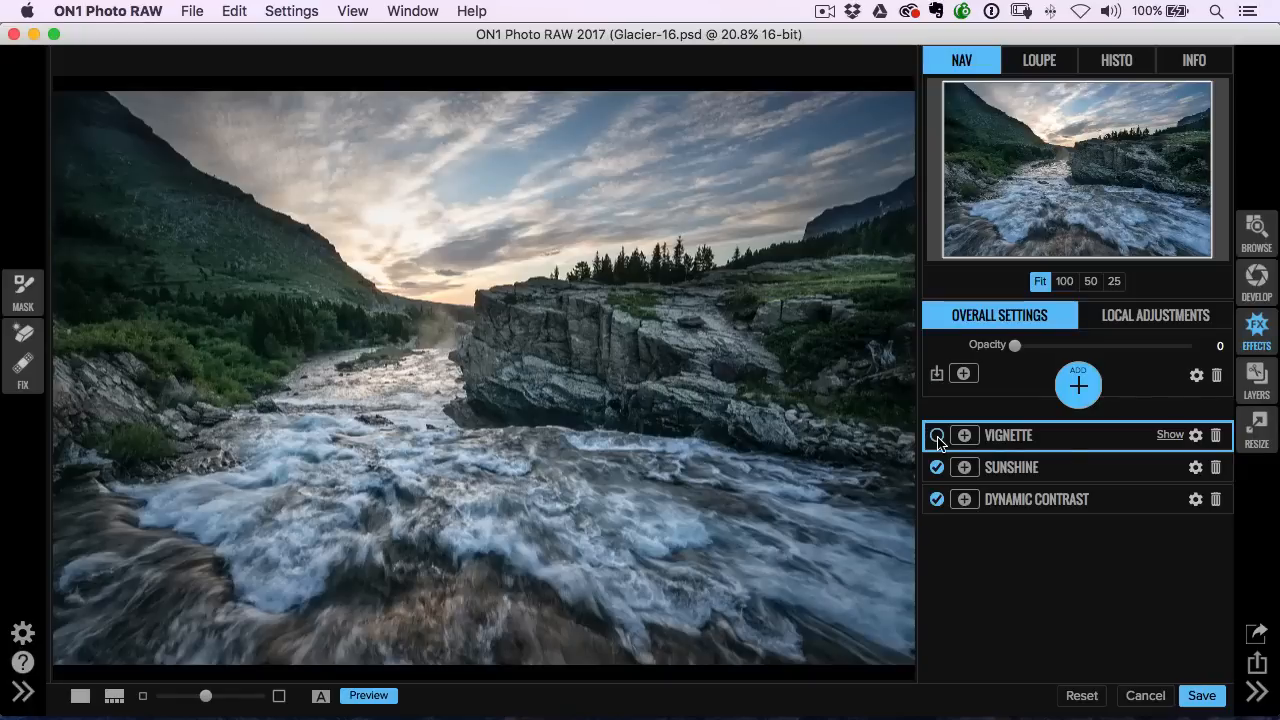
pyautogui.click(936, 436)
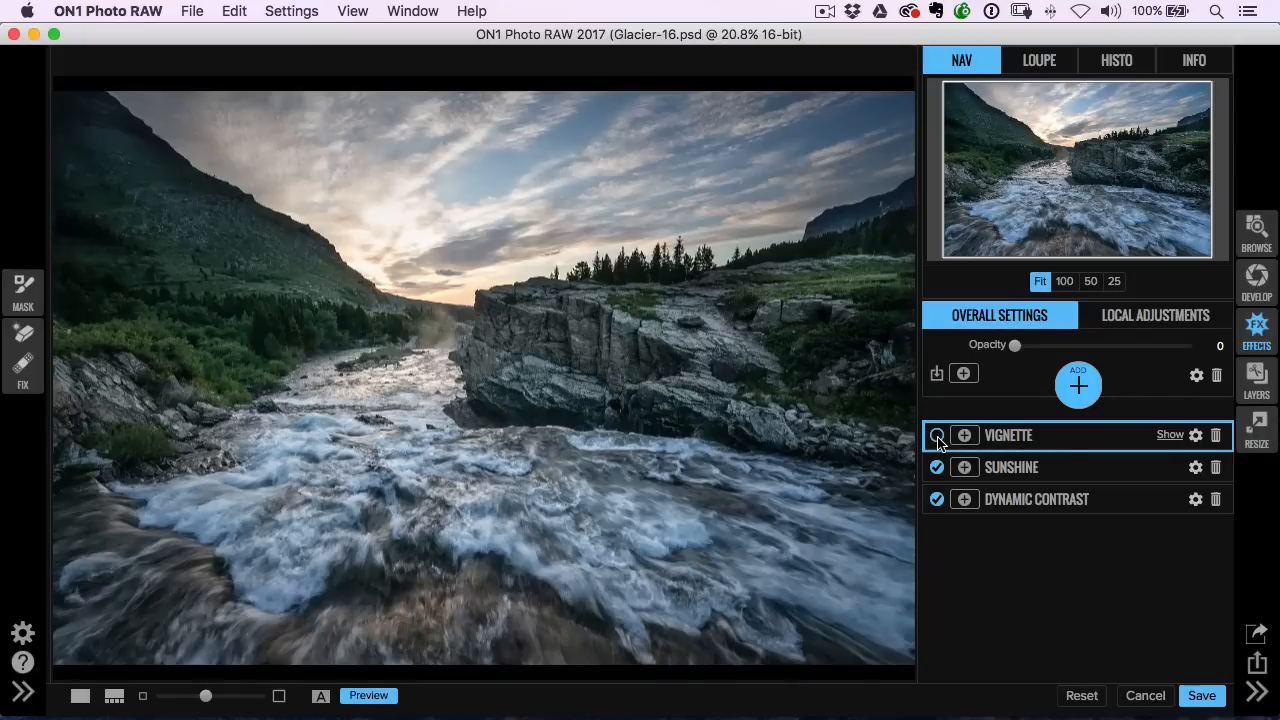
pyautogui.click(936, 436)
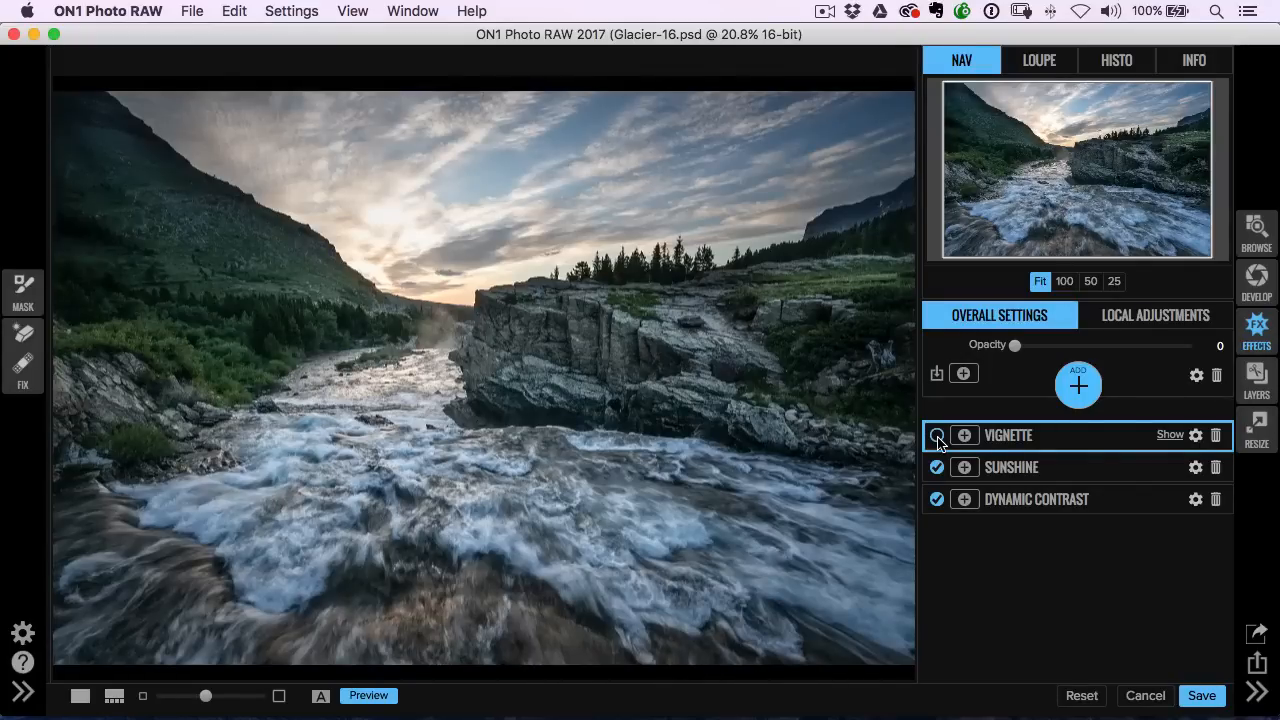
pyautogui.click(936, 436)
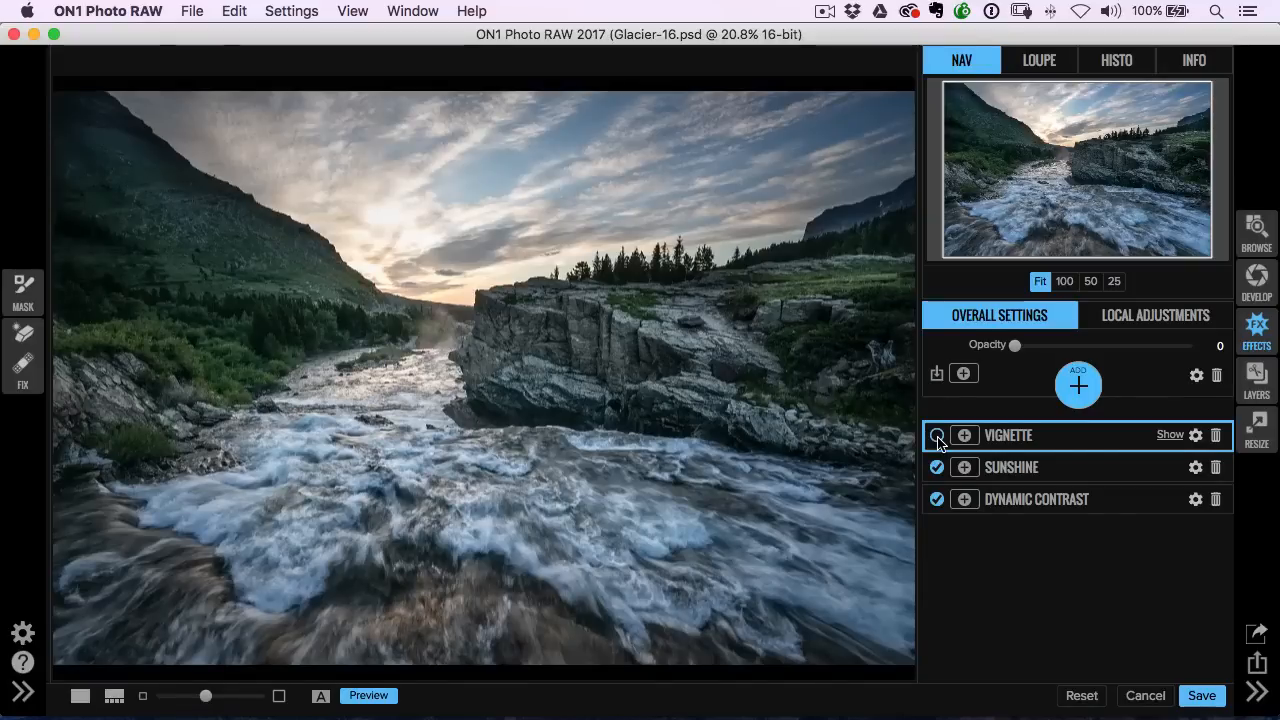
pyautogui.click(936, 436)
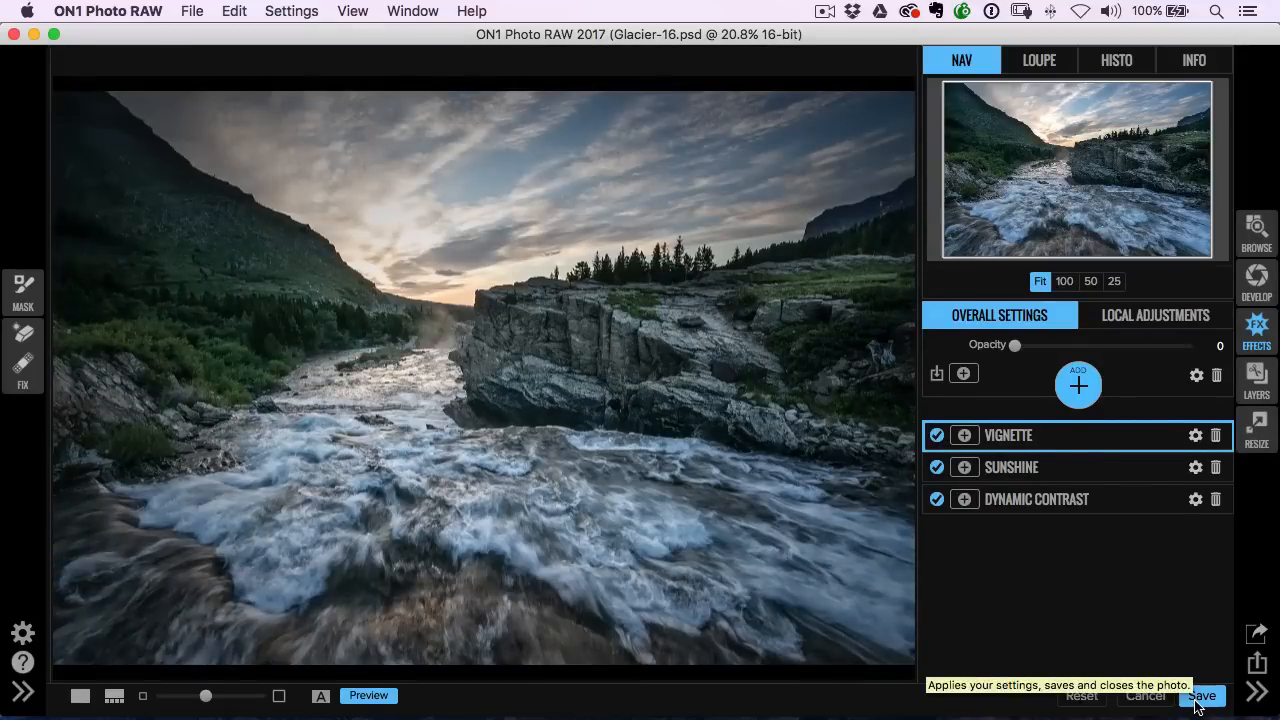
# - Return the photo to Lightroom and set whites +15 and blacks −15
pyautogui.click(1208, 696)
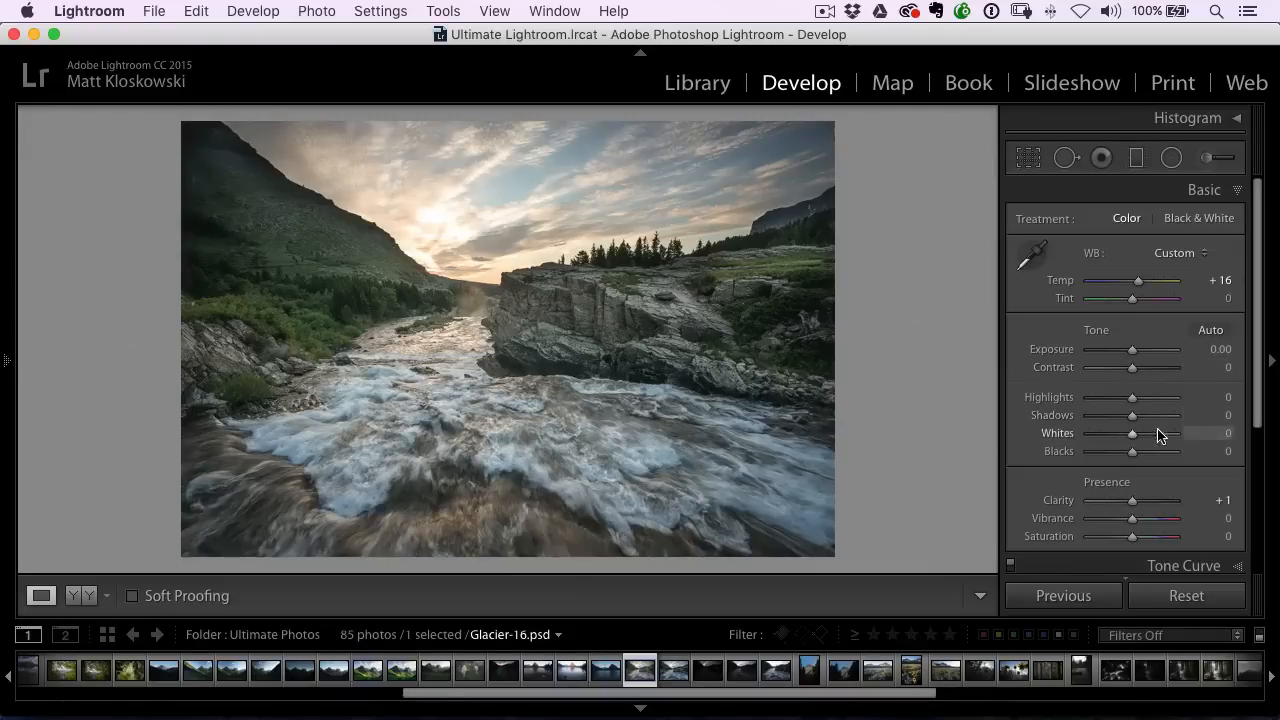
pyautogui.moveTo(1132, 432); pyautogui.dragTo(1138, 432)
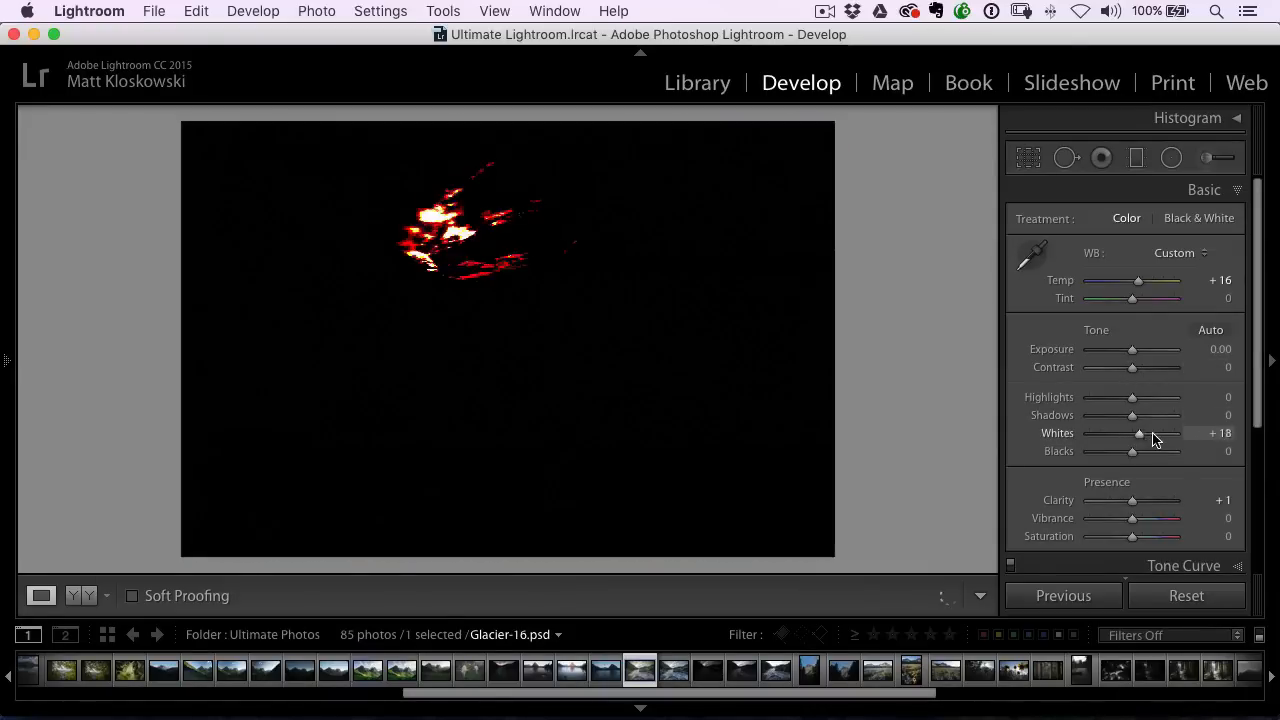
pyautogui.moveTo(1136, 450); pyautogui.dragTo(1104, 450)
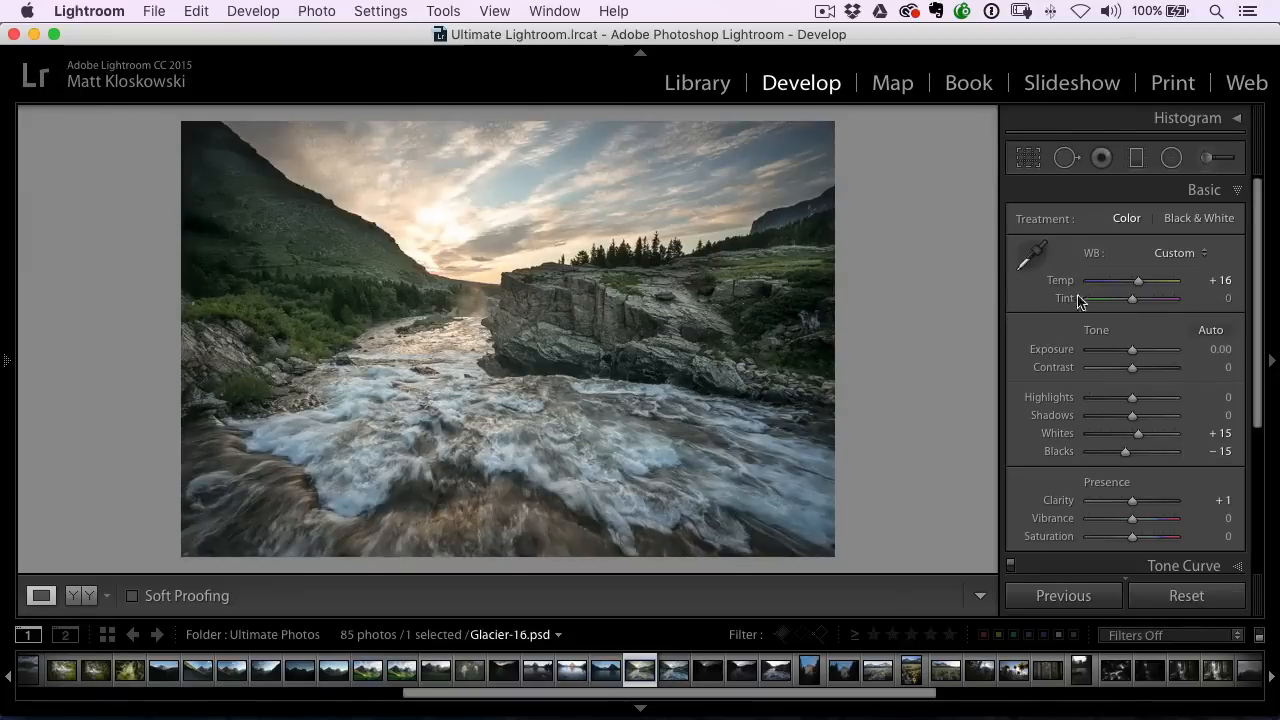
# - Raise exposure to +0.75, then reset the original Glacier-16.dng to as-shot settings
pyautogui.moveTo(1132, 348); pyautogui.dragTo(1140, 348)
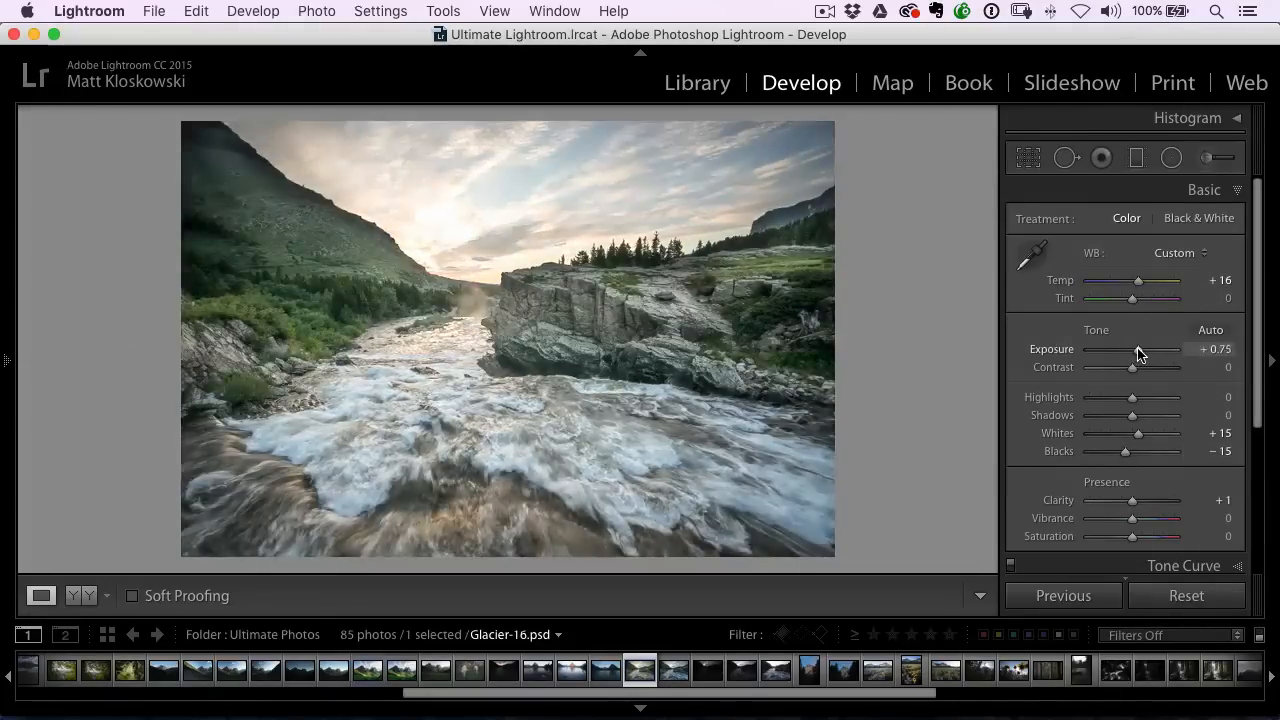
pyautogui.moveTo(1136, 348); pyautogui.dragTo(1136, 348)
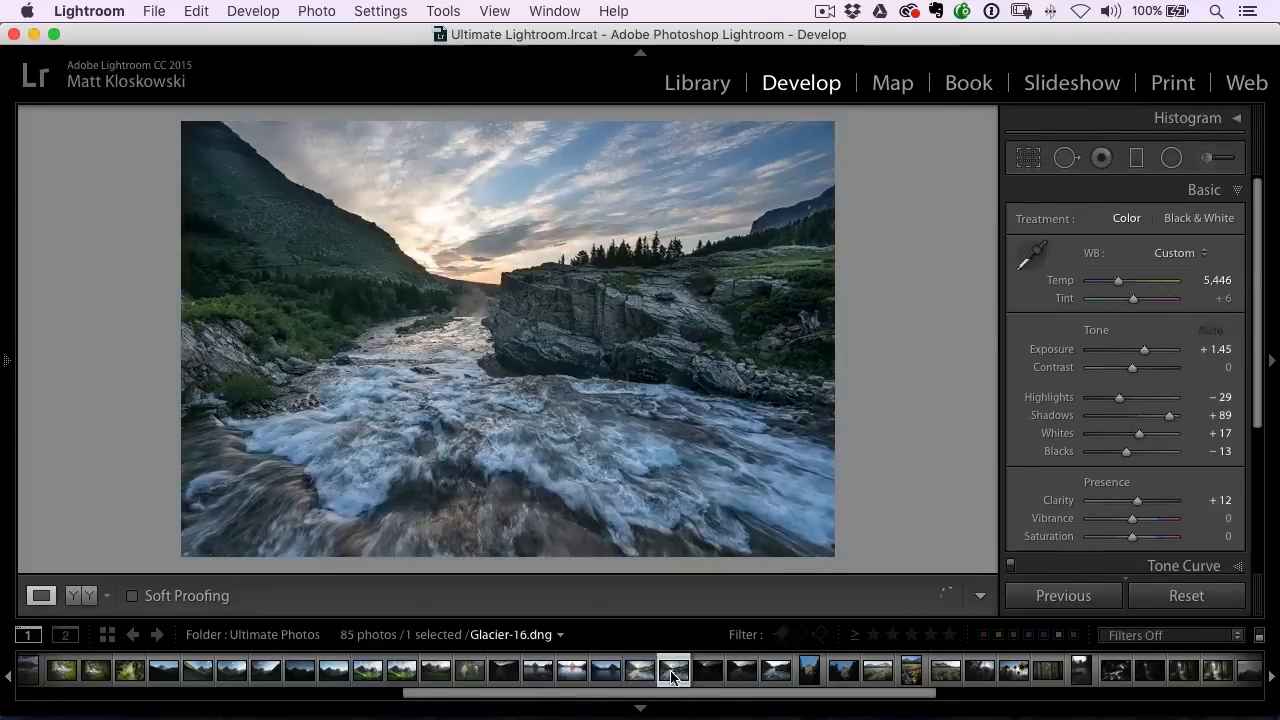
pyautogui.click(1186, 596)
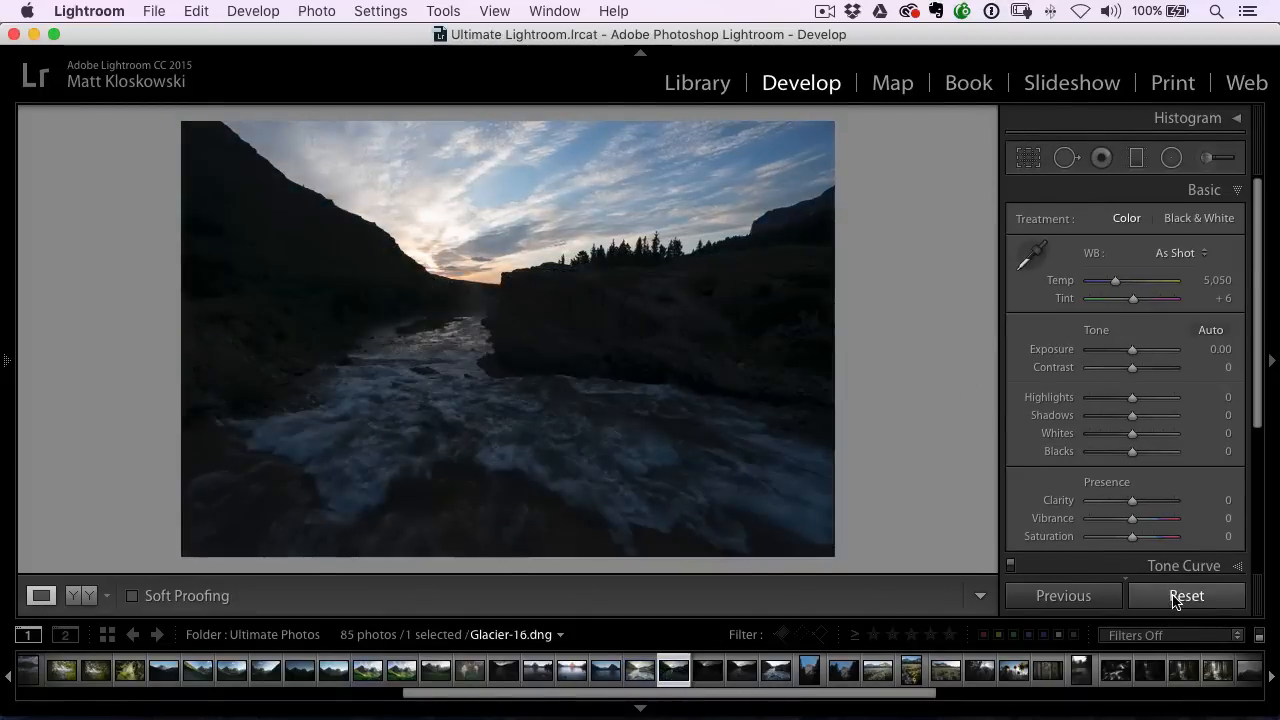